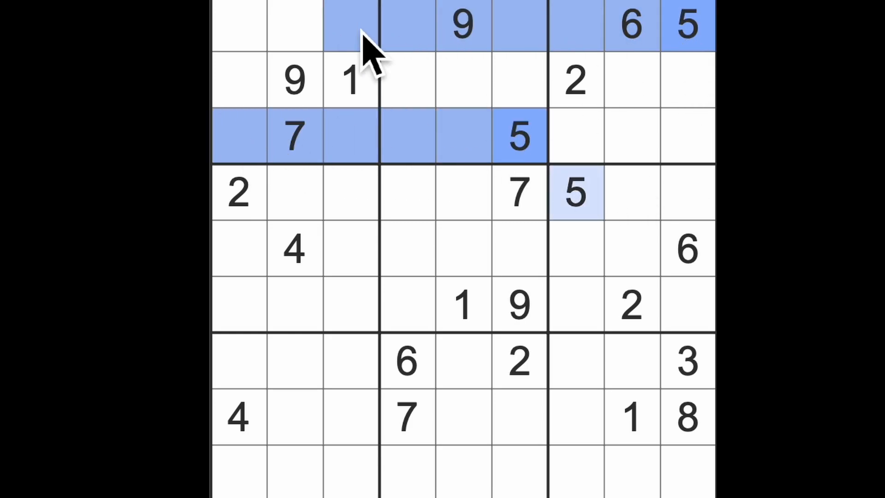
mouse_move(401, 141)
type("5")
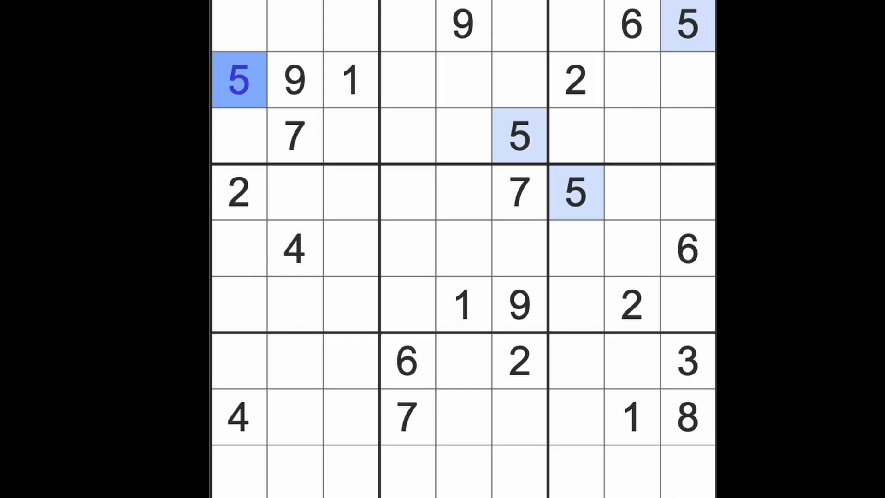
Place a 5 at row 2, column 1 and a 2 in the bottom-right corner cell.
left_click(575, 81)
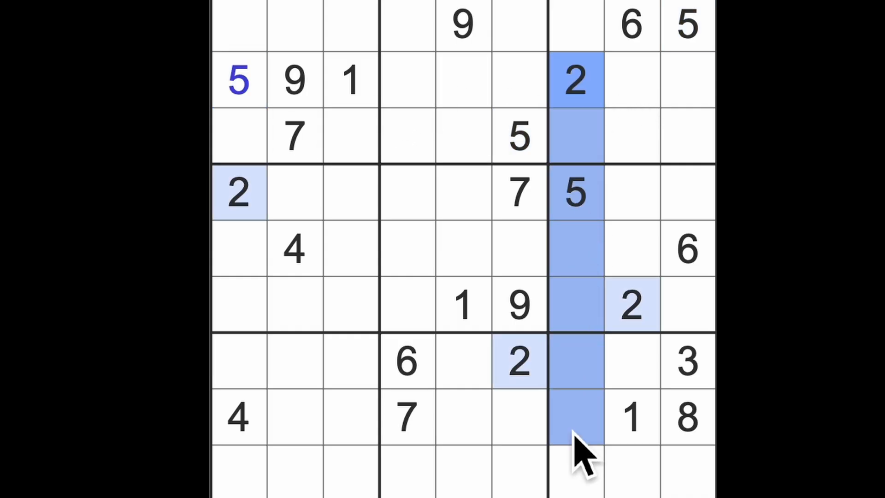
left_click(687, 471)
type("2")
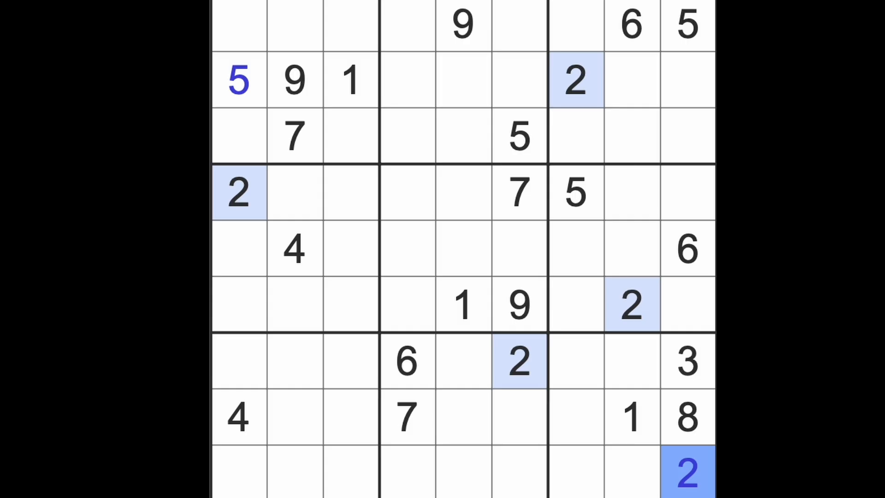
left_click(632, 417)
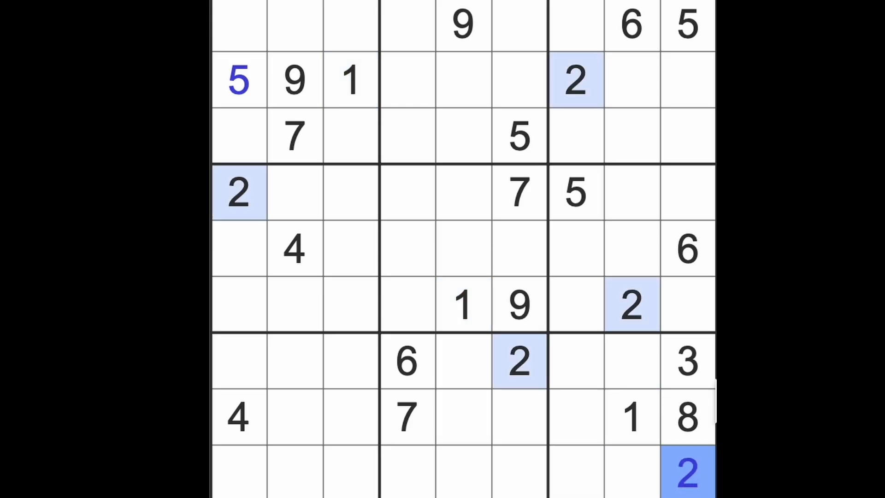
left_click(686, 361)
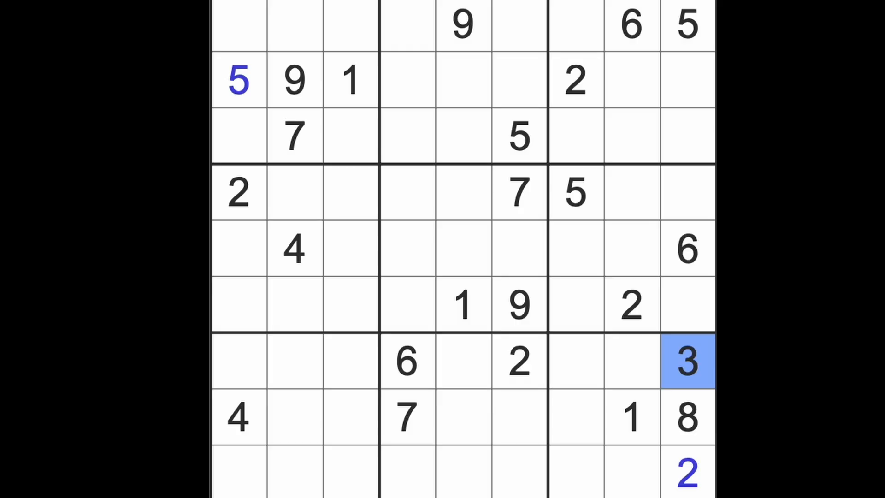
left_click(293, 248)
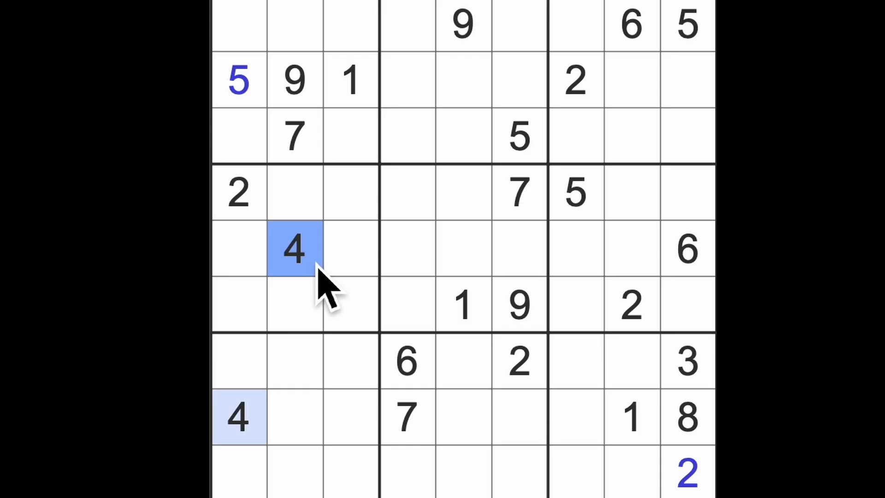
mouse_move(367, 344)
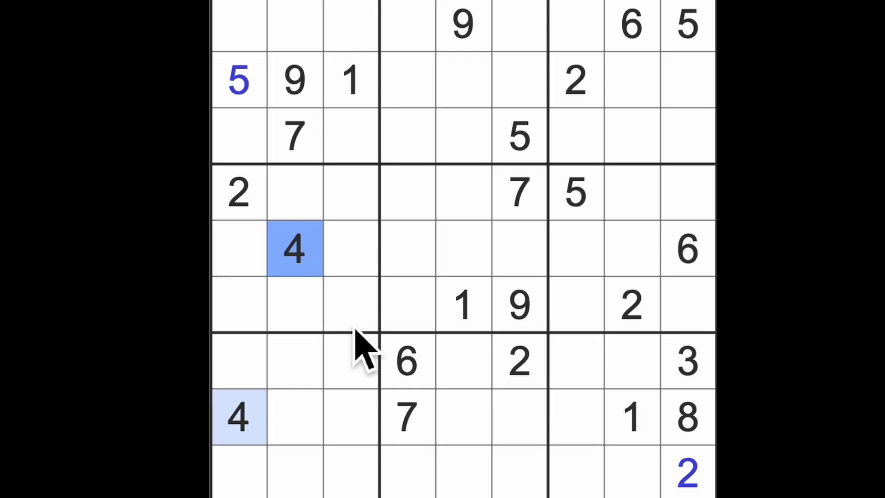
left_click(574, 193)
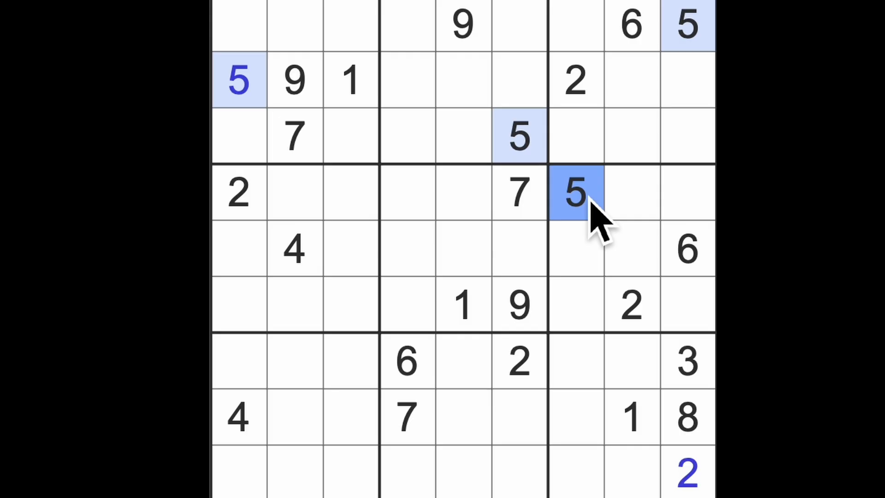
Highlight the placed 6s, then enter 6 at row 4, column 5 and row 2, column 6.
left_click(685, 250)
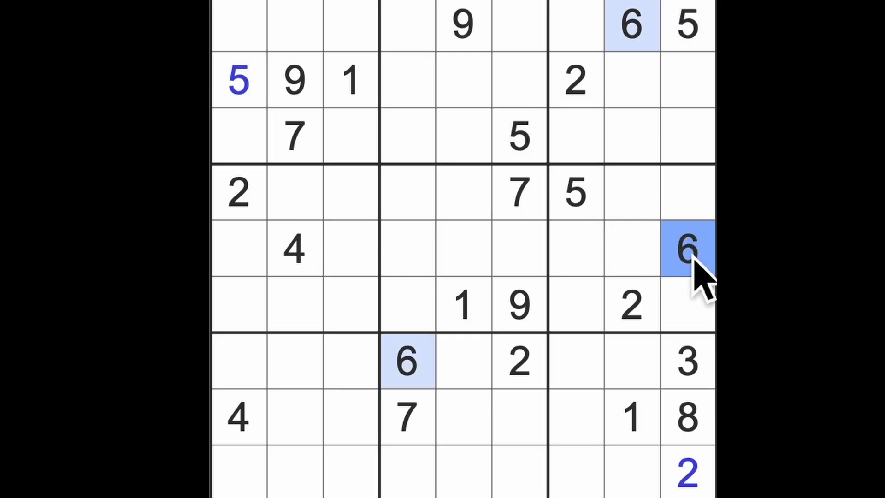
left_click(406, 361)
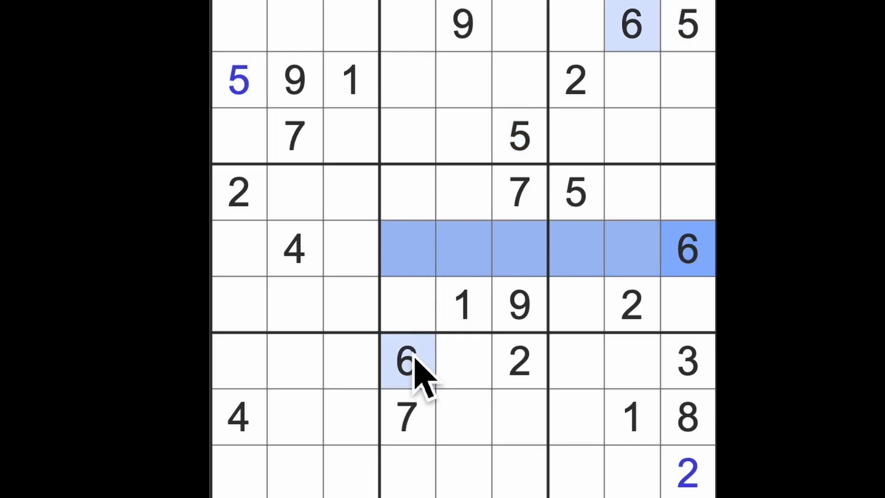
left_click(463, 191)
type("6")
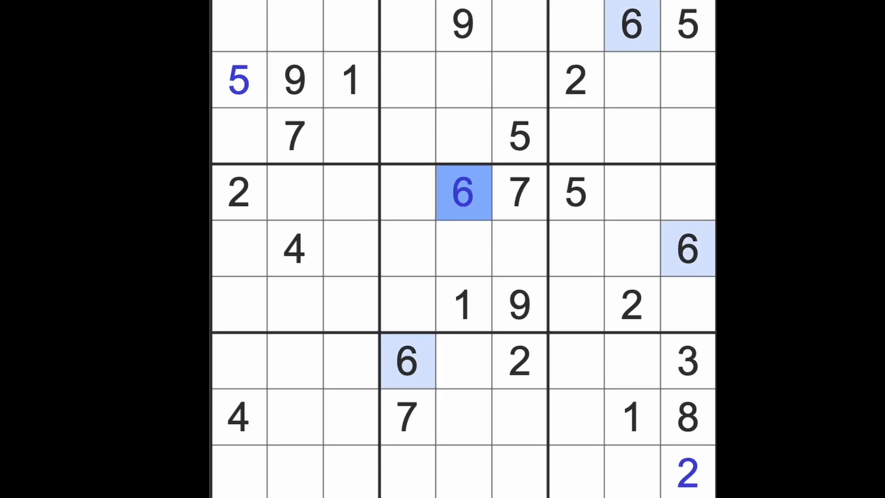
mouse_move(630, 62)
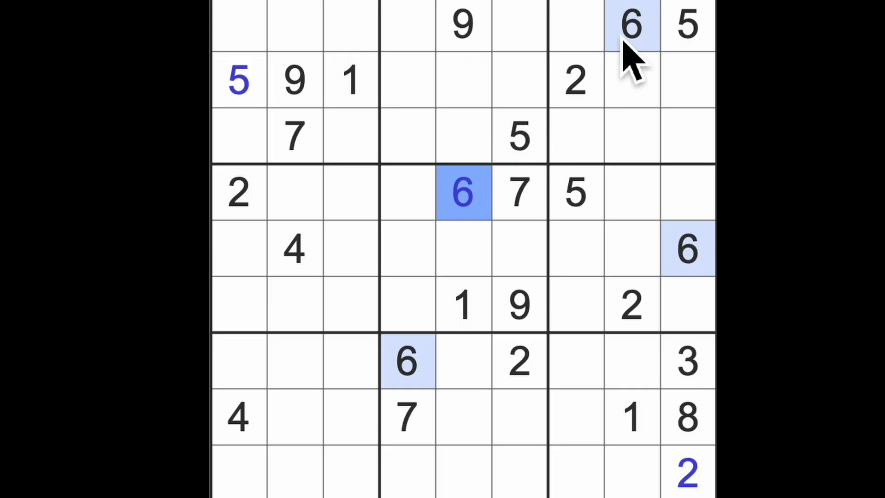
left_click(406, 361)
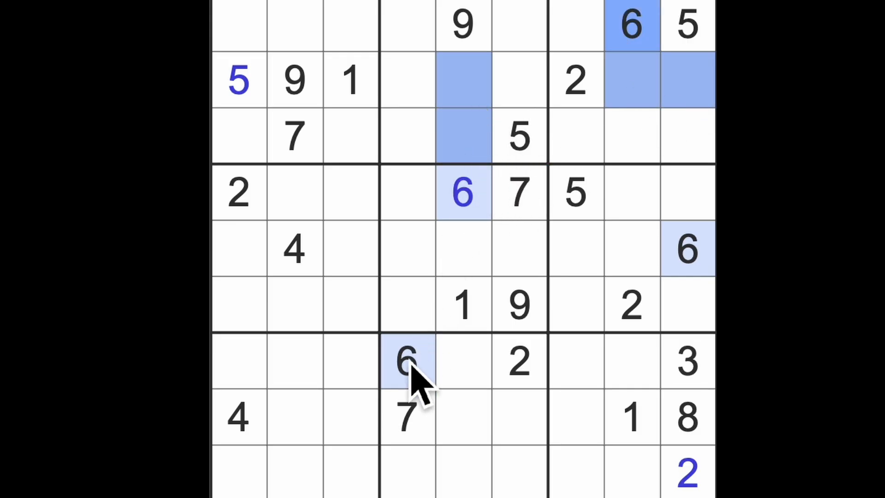
left_click(520, 79)
type("6")
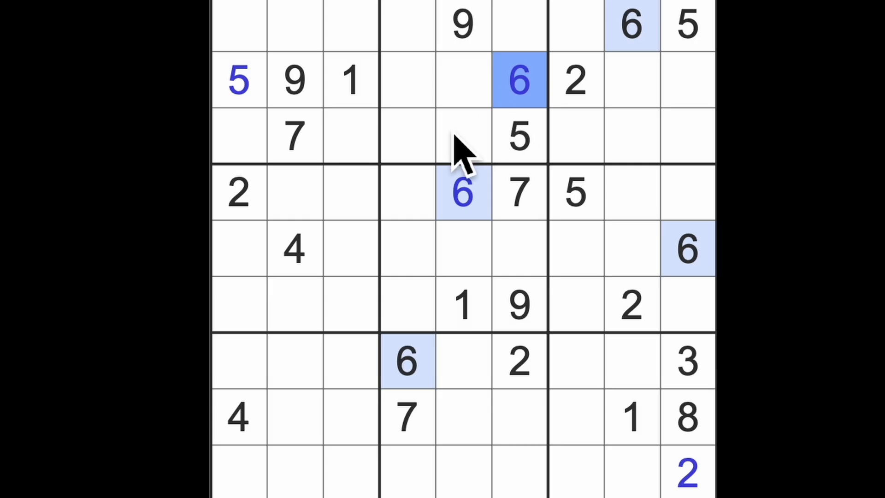
Highlight the existing 7s and enter a 7 at row 2, column 5.
left_click(519, 192)
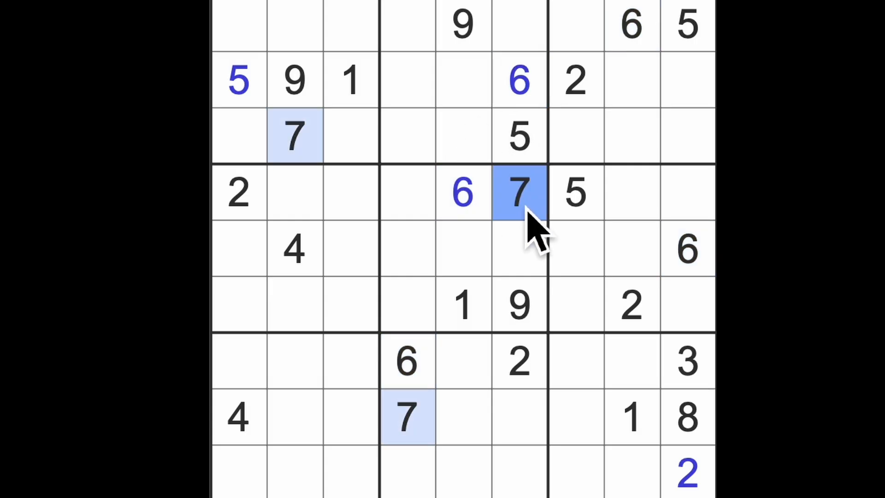
left_click(407, 26)
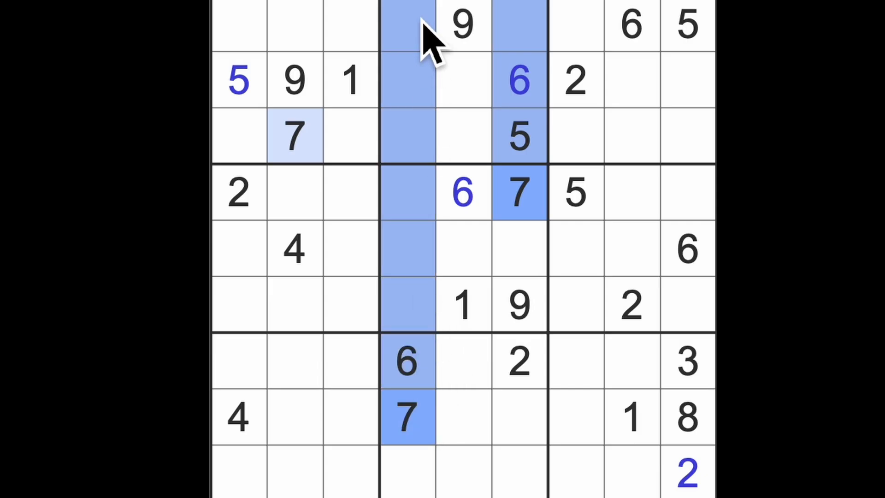
left_click(463, 79)
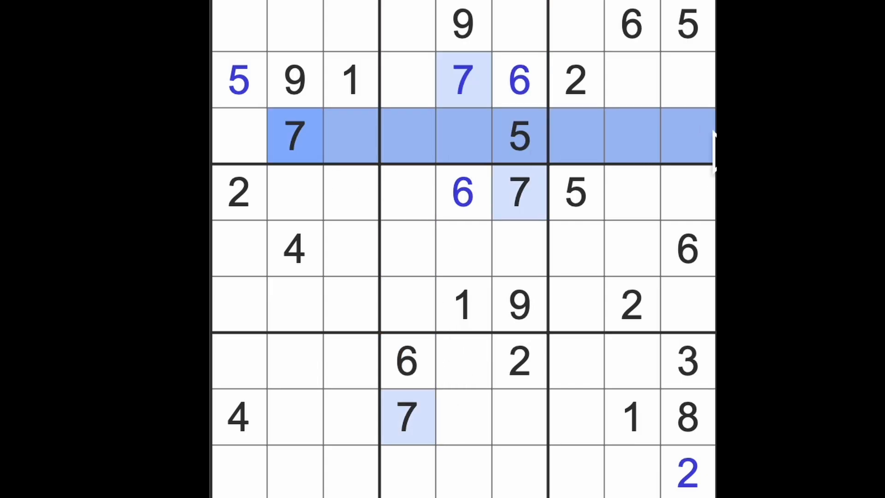
left_click(575, 79)
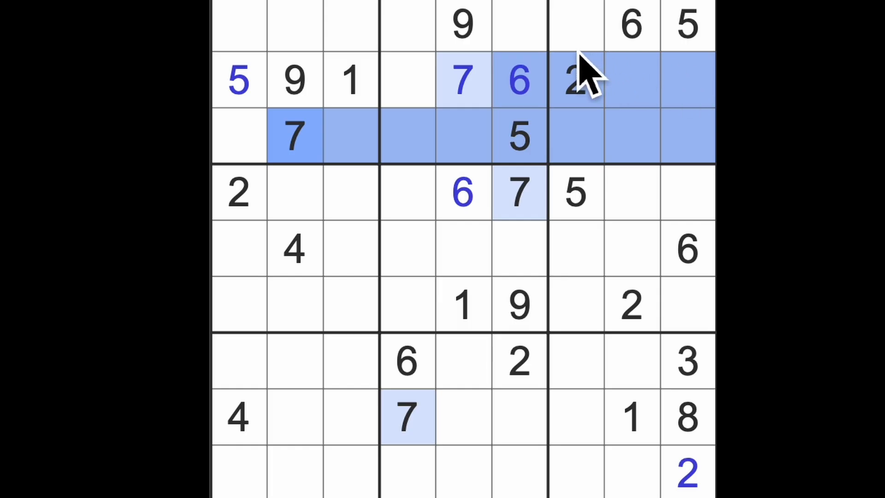
left_click(520, 192)
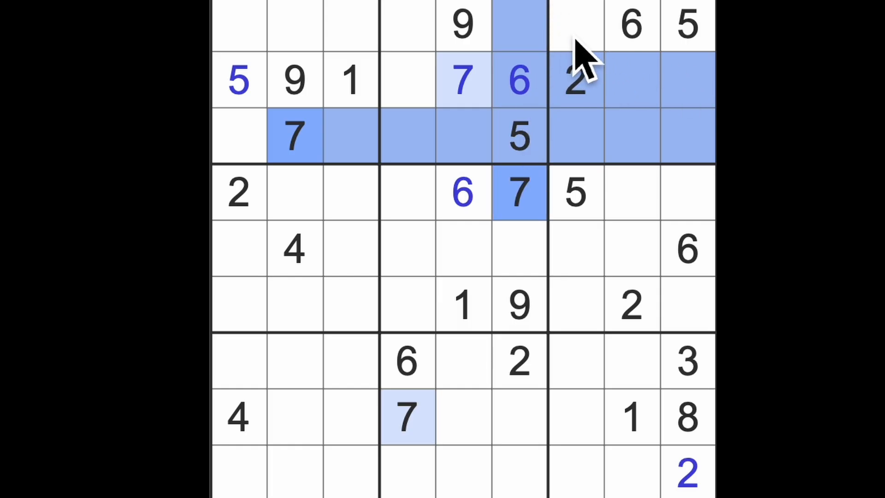
Enter 7s at row 1, column 7 and row 6, column 9.
left_click(575, 24)
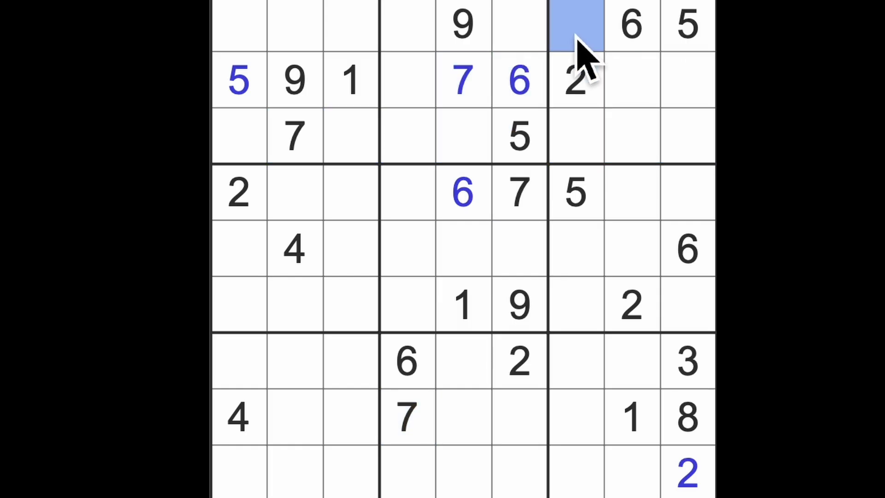
left_click(575, 25)
type("7")
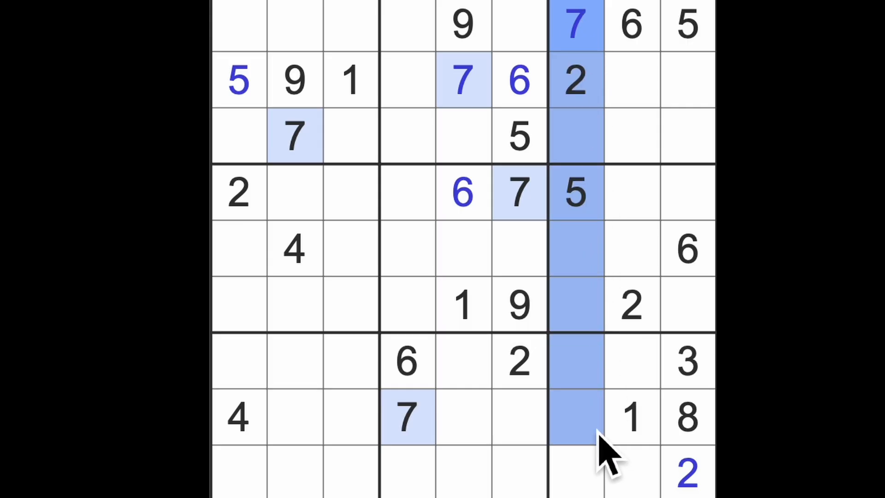
left_click(631, 362)
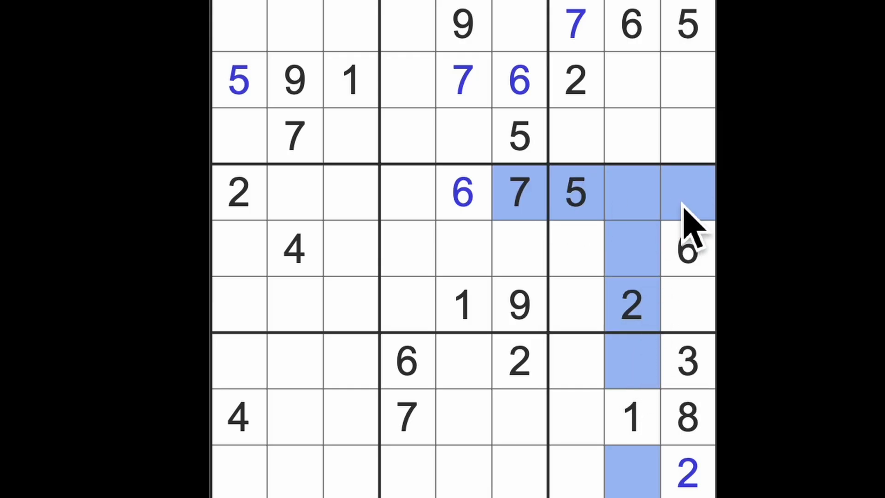
left_click(687, 305)
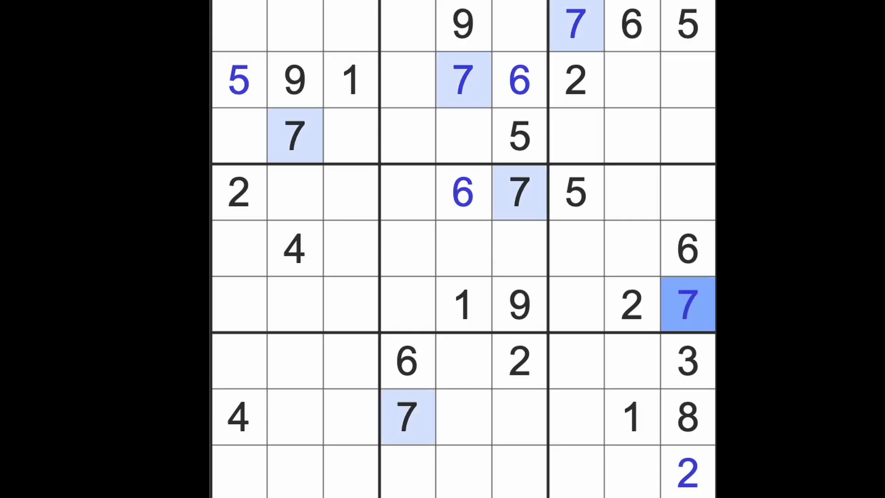
left_click(630, 362)
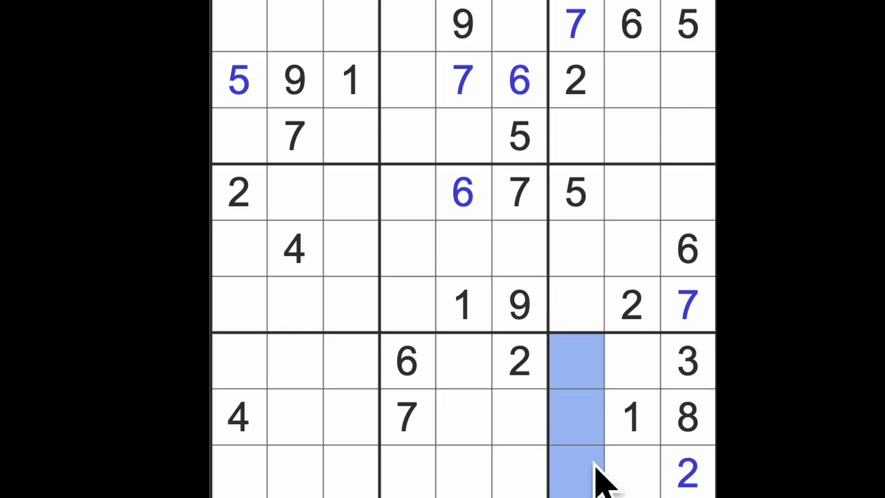
mouse_move(565, 418)
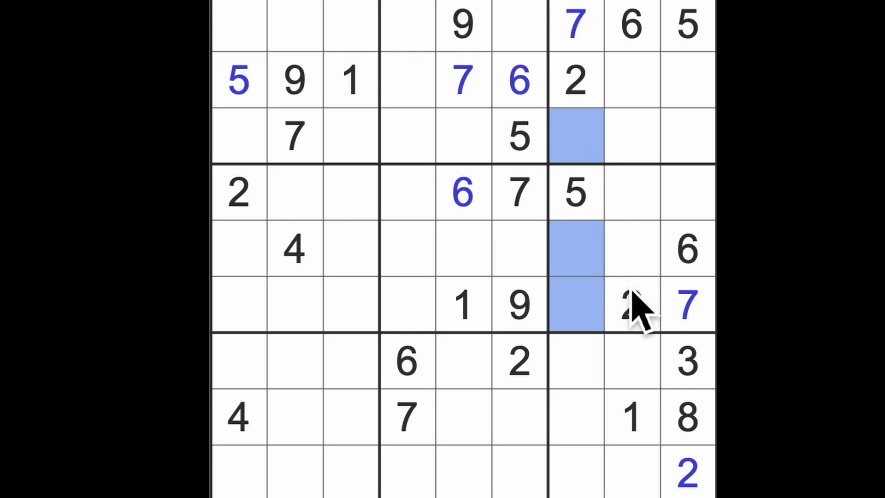
Enter a 4 in the last cell of row 2, highlighting 9s, 2s, 3s and 4s to check candidates.
left_click(630, 305)
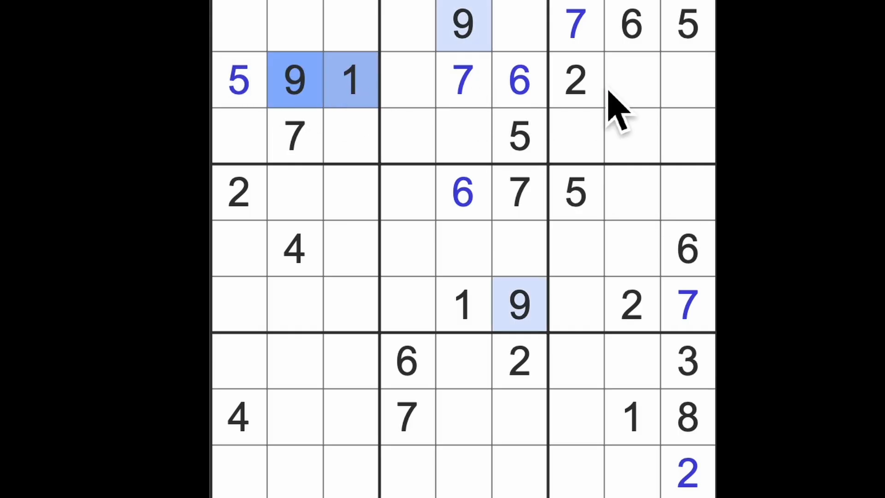
left_click(686, 79)
type("4")
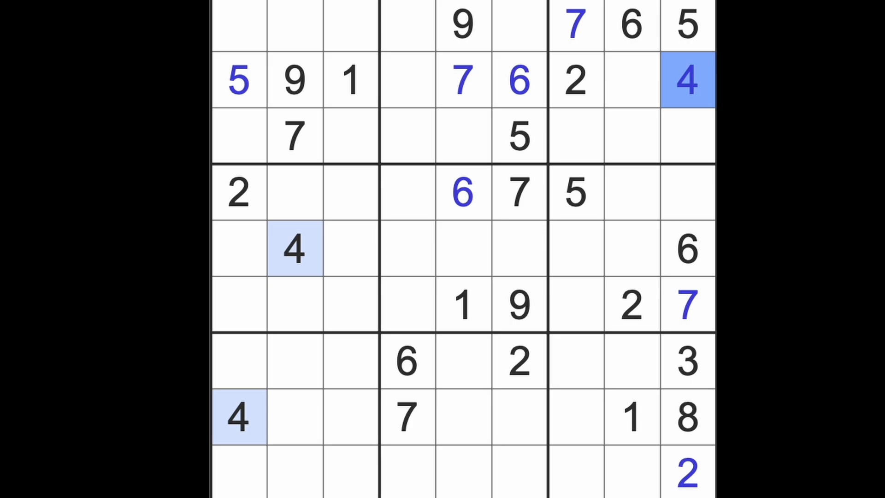
left_click(351, 81)
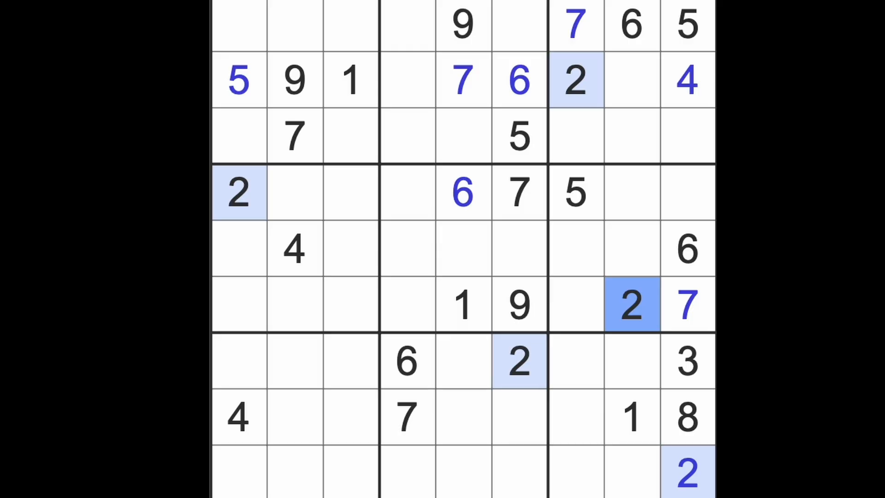
left_click(687, 361)
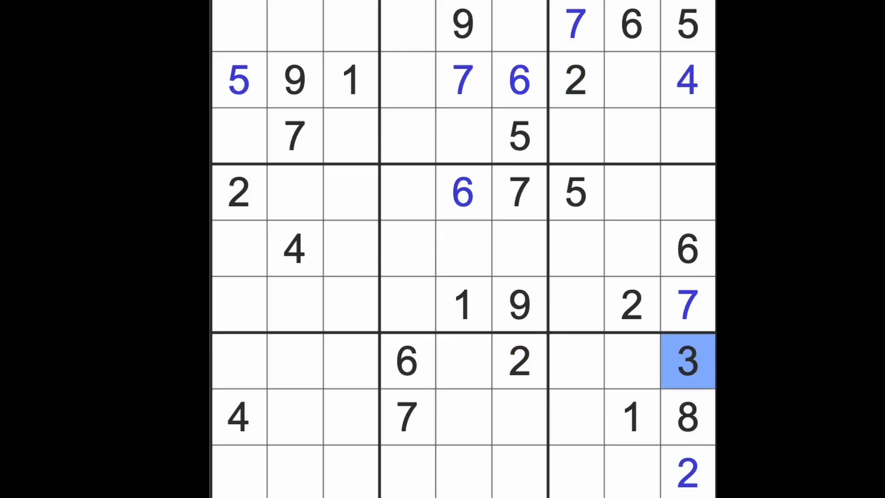
left_click(686, 81)
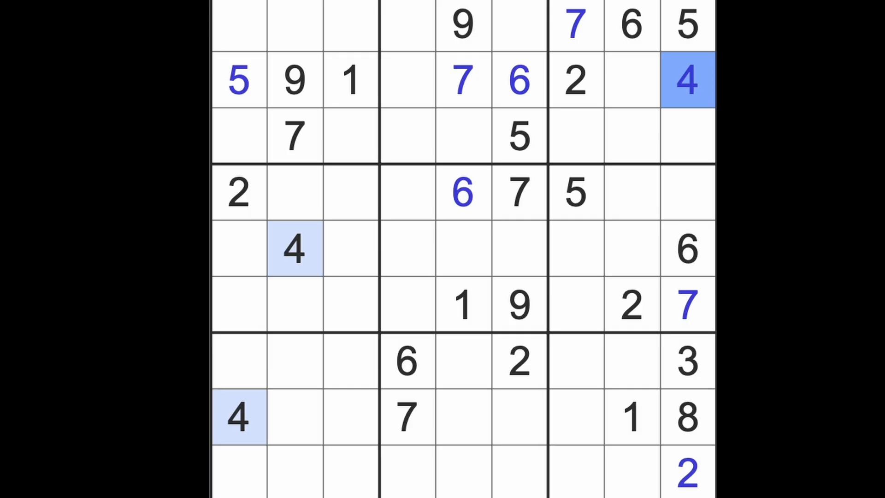
mouse_move(649, 402)
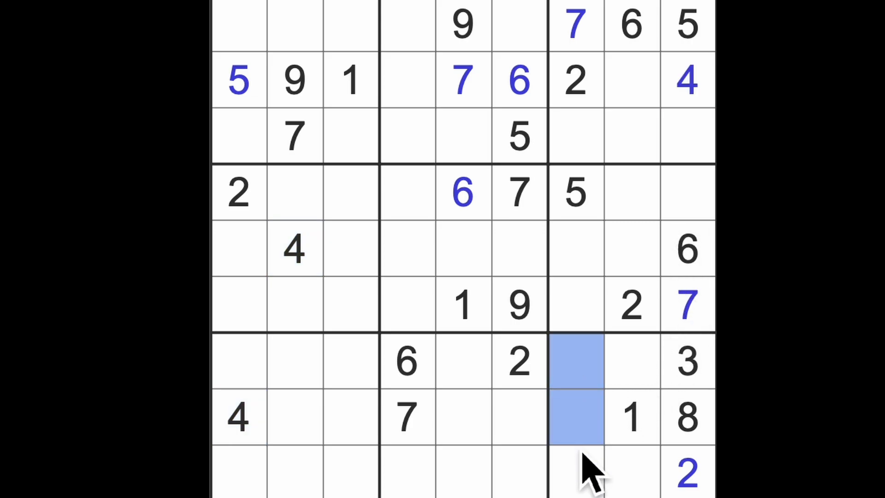
Highlight the 4s and enter 4 at row 4, column 8 and row 6, column 4.
left_click(686, 81)
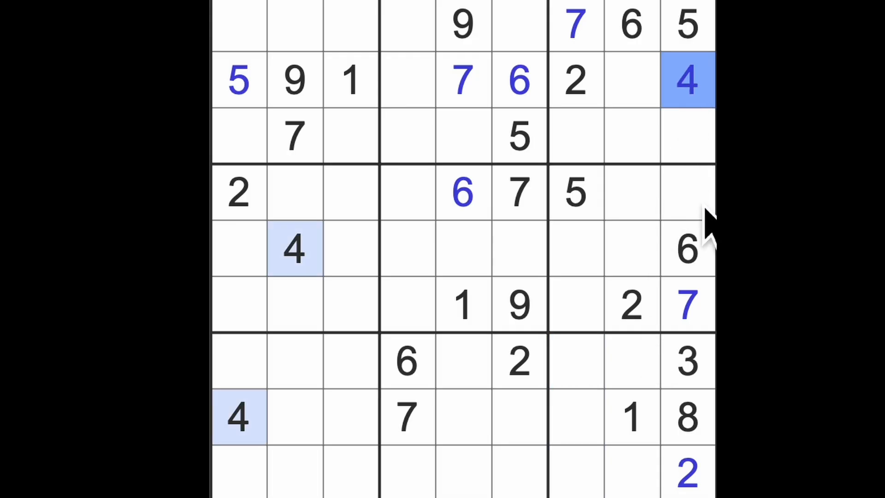
mouse_move(593, 130)
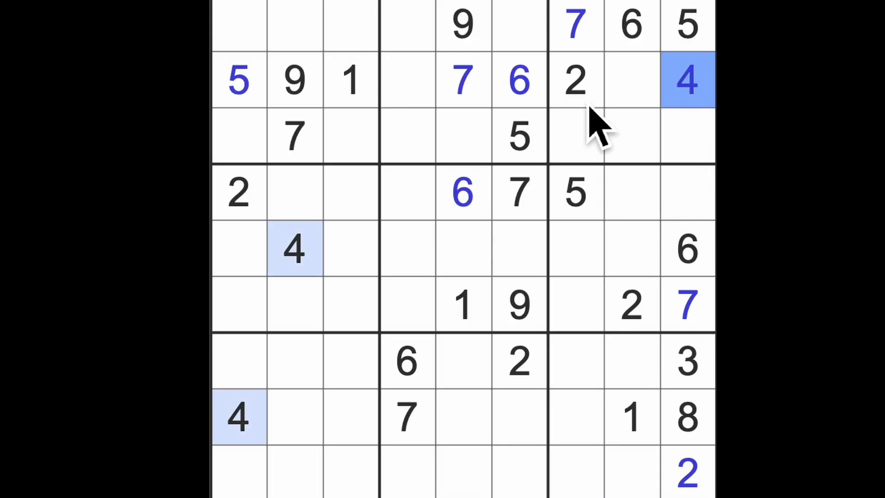
left_click(631, 361)
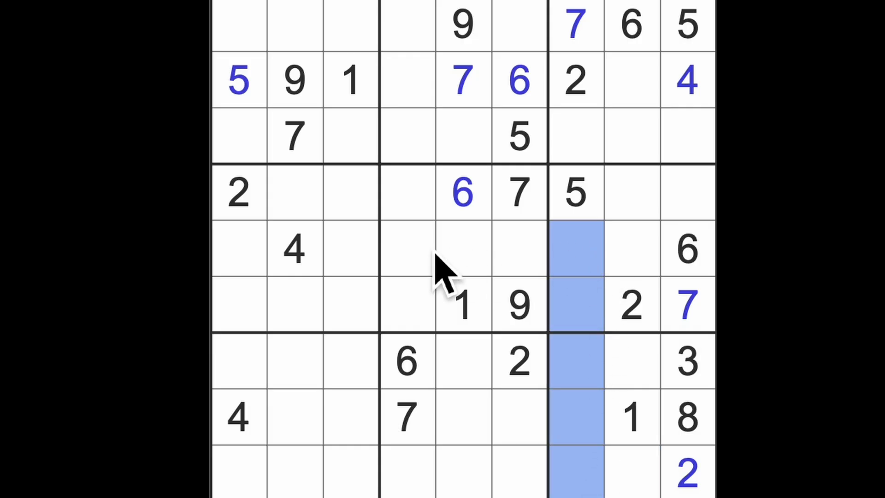
left_click(686, 248)
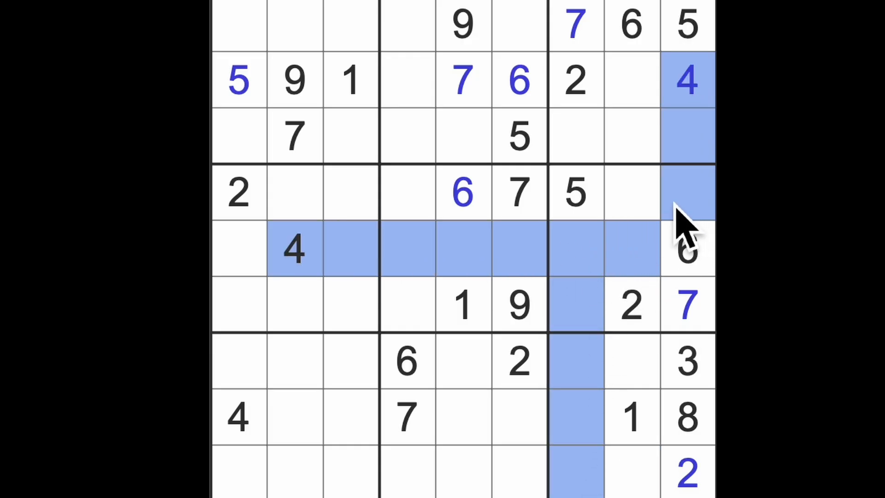
left_click(630, 193)
type("4")
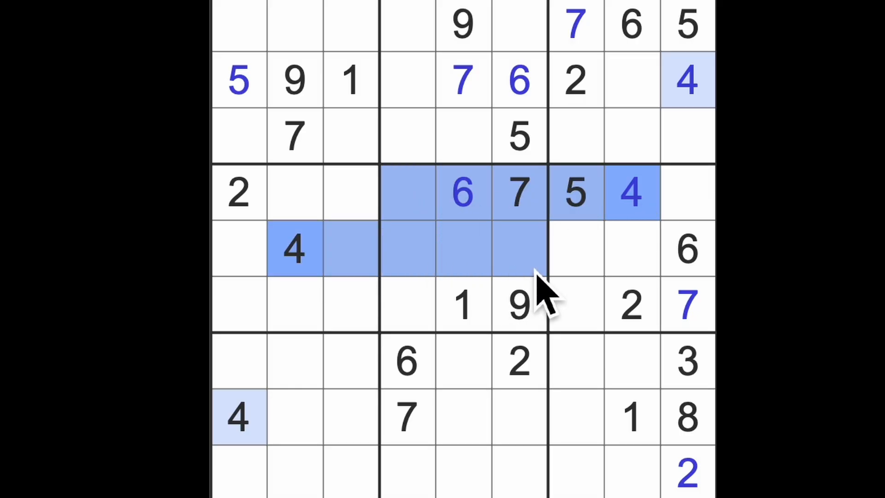
left_click(407, 305)
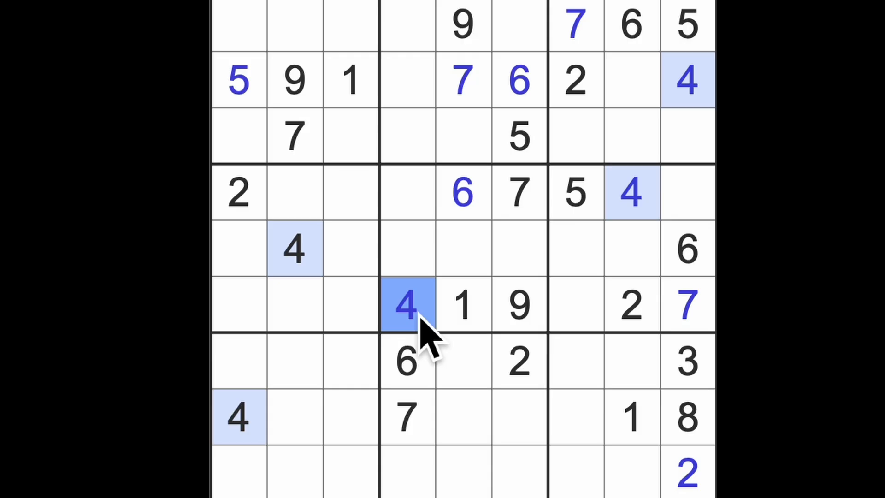
mouse_move(556, 308)
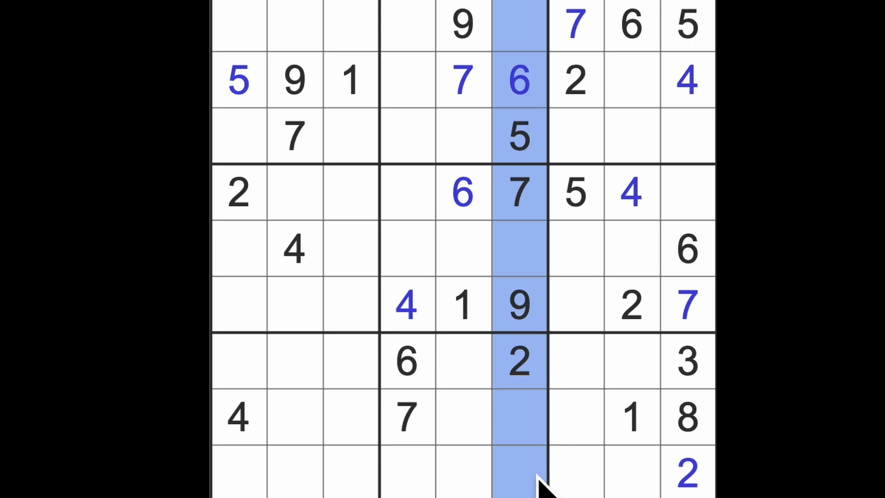
mouse_move(537, 446)
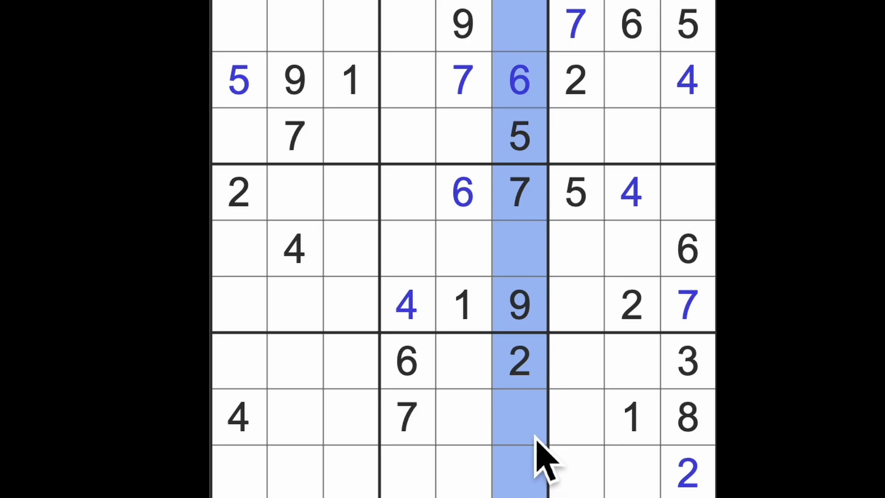
mouse_move(556, 410)
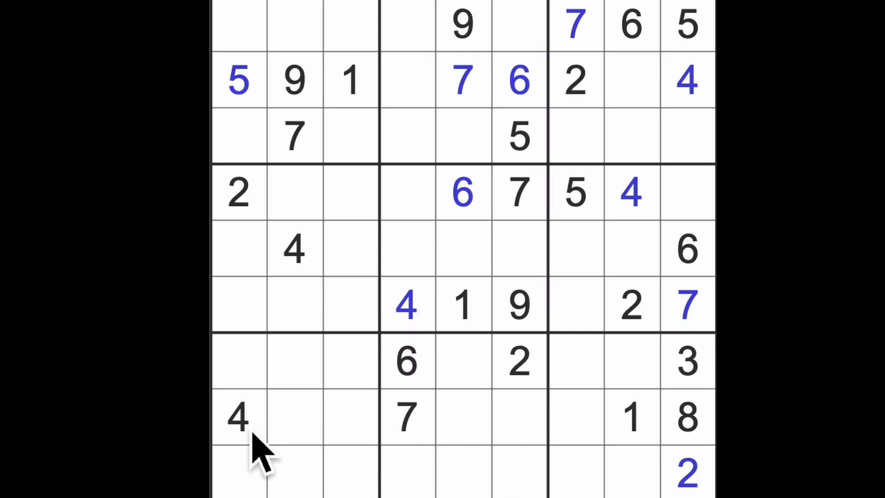
Enter a 3 at row 8, column 6 and 8s at row 5, column 6 and row 6, column 7.
left_click(518, 416)
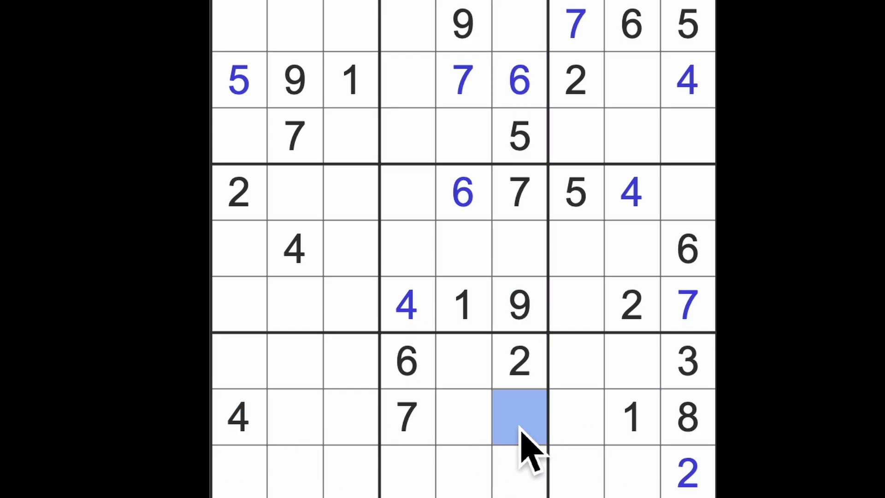
type("3")
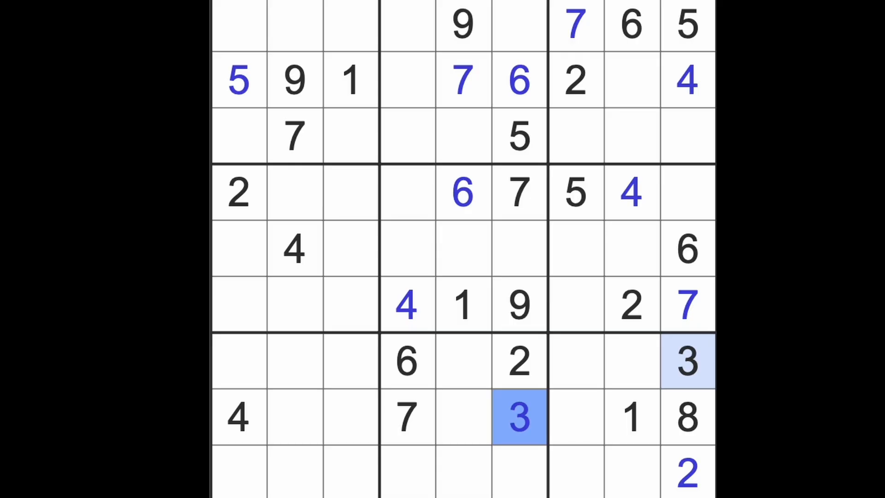
left_click(463, 305)
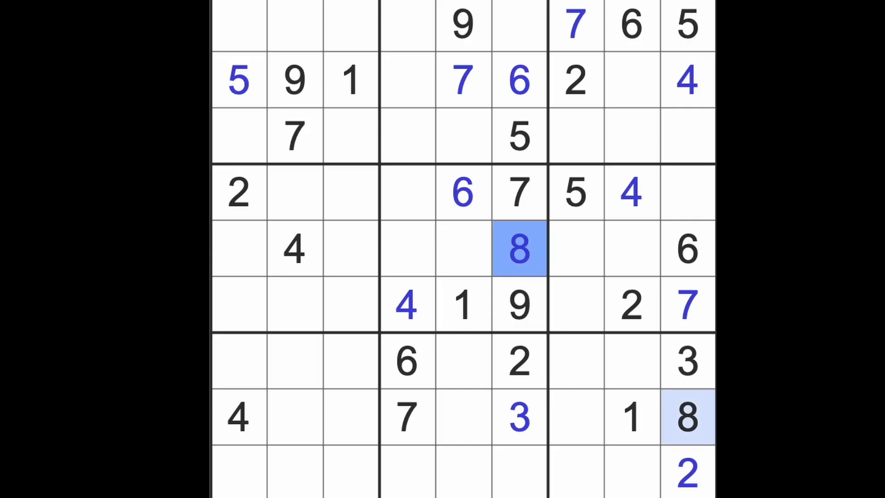
left_click(575, 248)
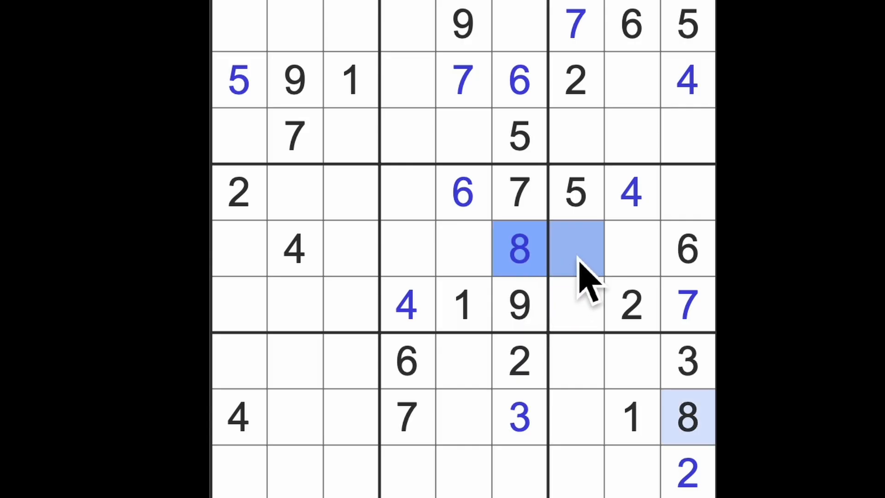
left_click(575, 305)
type("8")
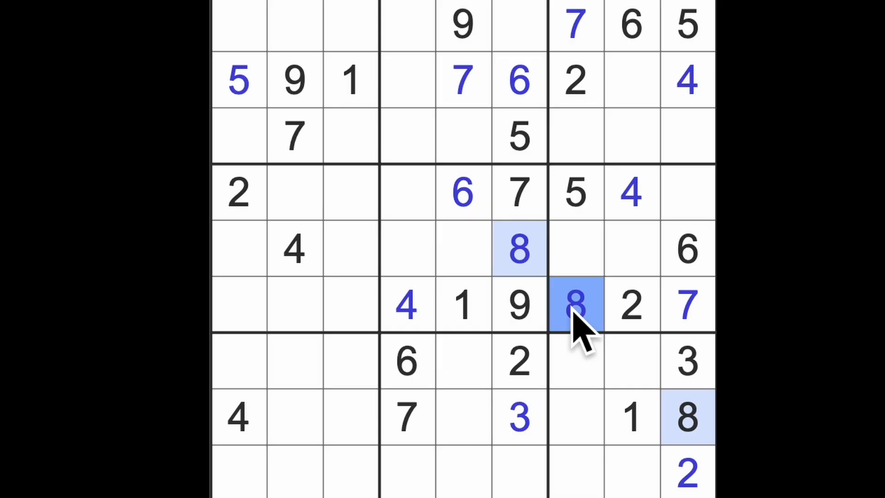
mouse_move(699, 396)
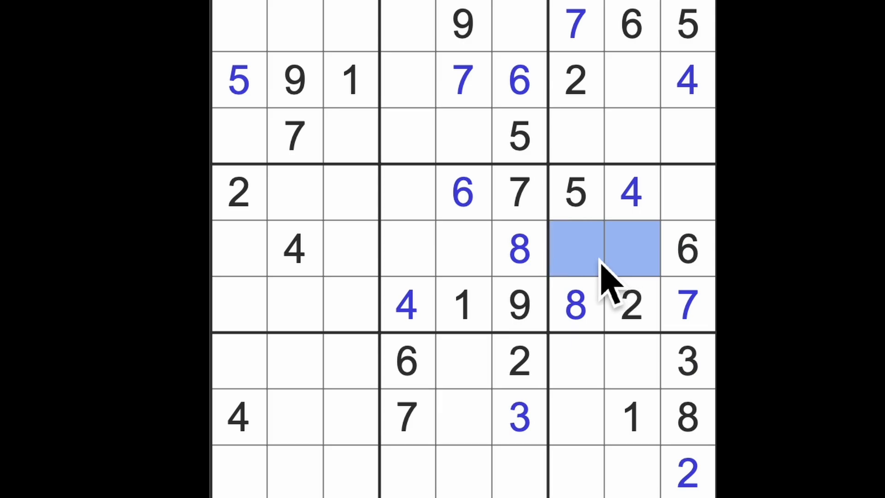
Enter 3s at row 4 col 4, row 3 col 5, row 2 col 8, and an 8 at row 2 col 4.
left_click(408, 192)
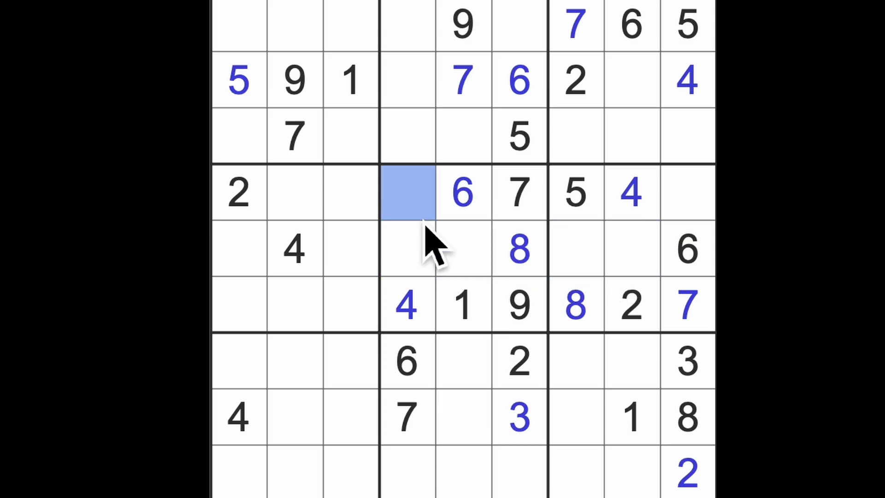
type("3")
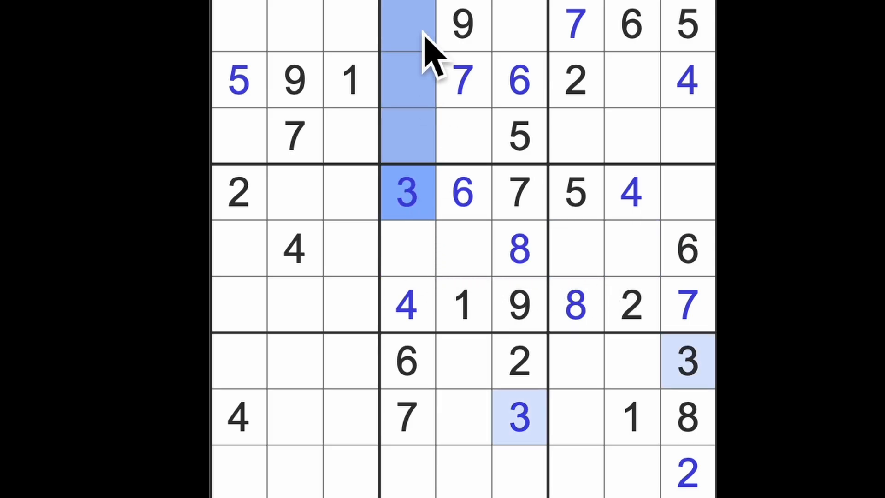
left_click(463, 136)
type("3")
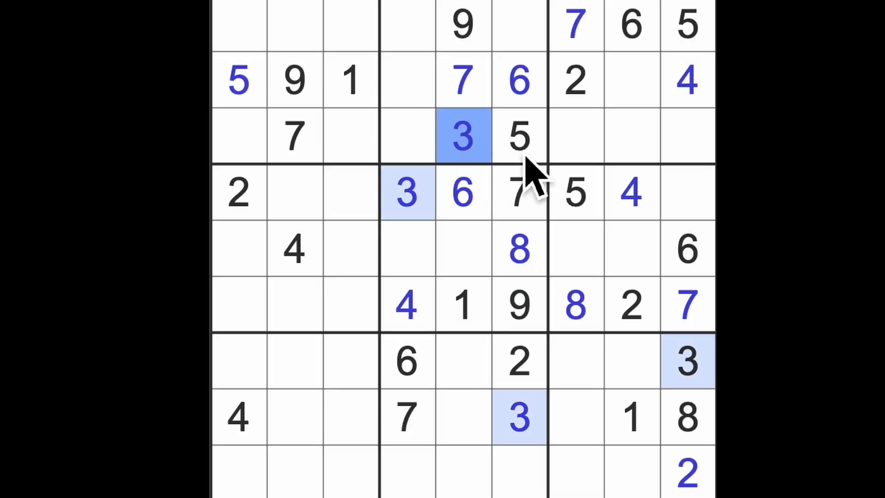
left_click(632, 81)
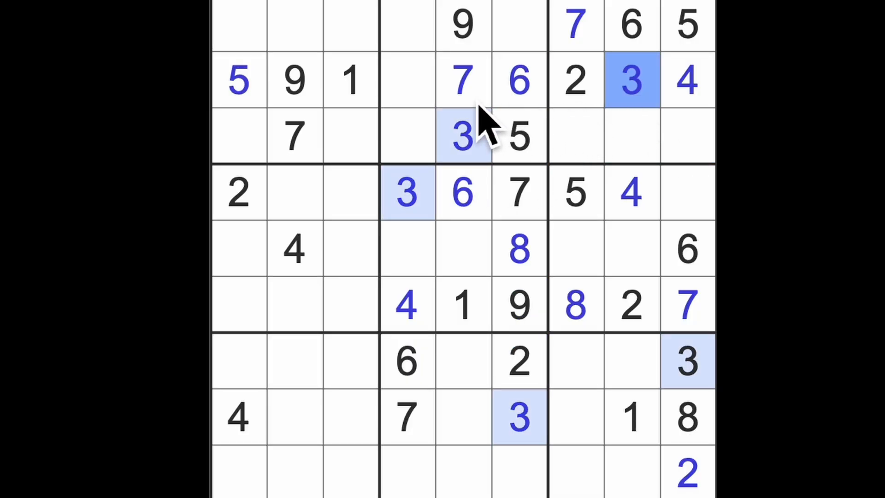
left_click(407, 81)
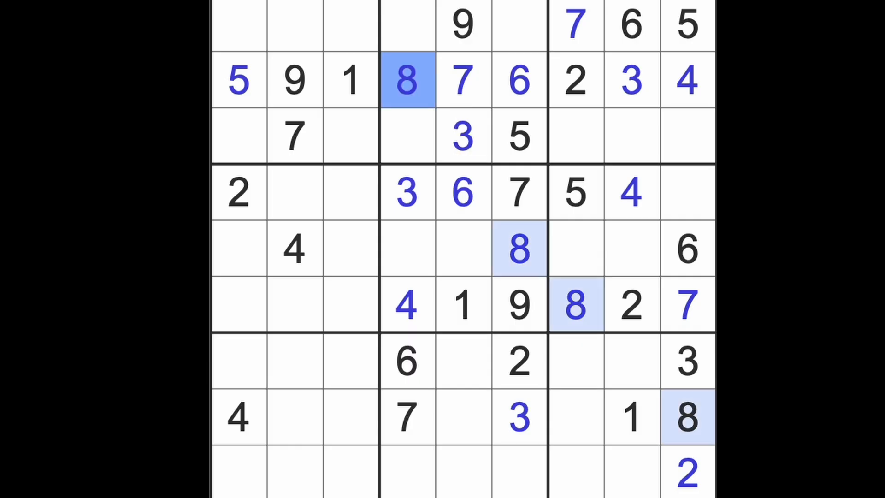
mouse_move(463, 130)
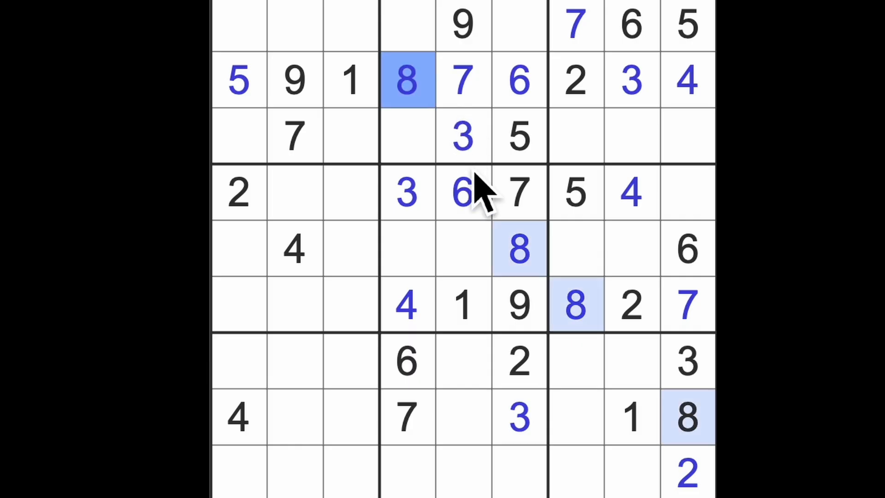
Enter a 4 at row 1, column 6 and a 1 at row 9, column 6.
left_click(409, 306)
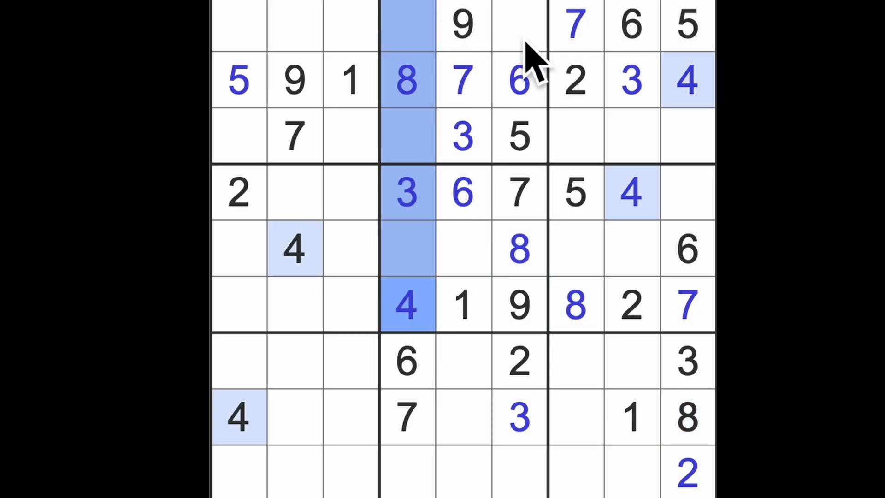
left_click(518, 26)
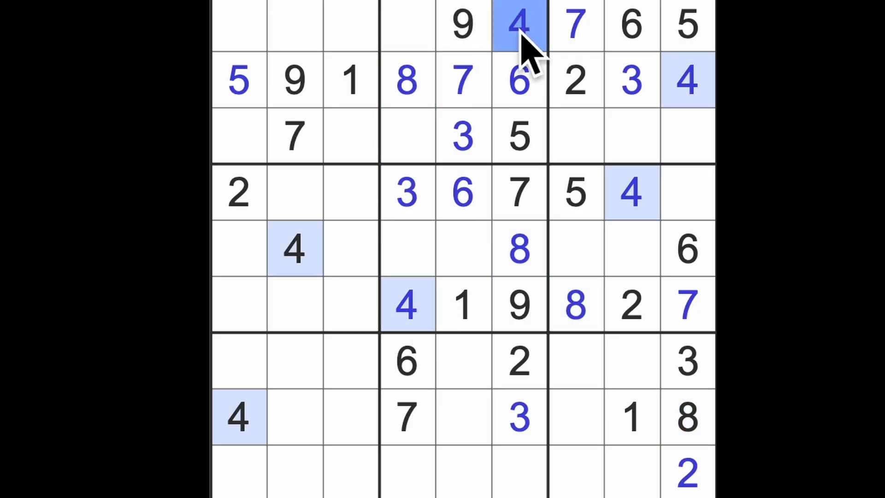
left_click(407, 135)
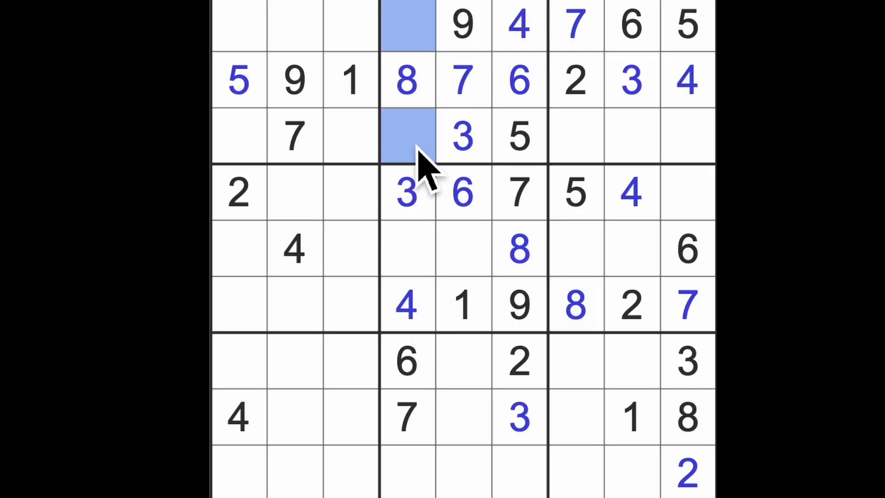
mouse_move(421, 198)
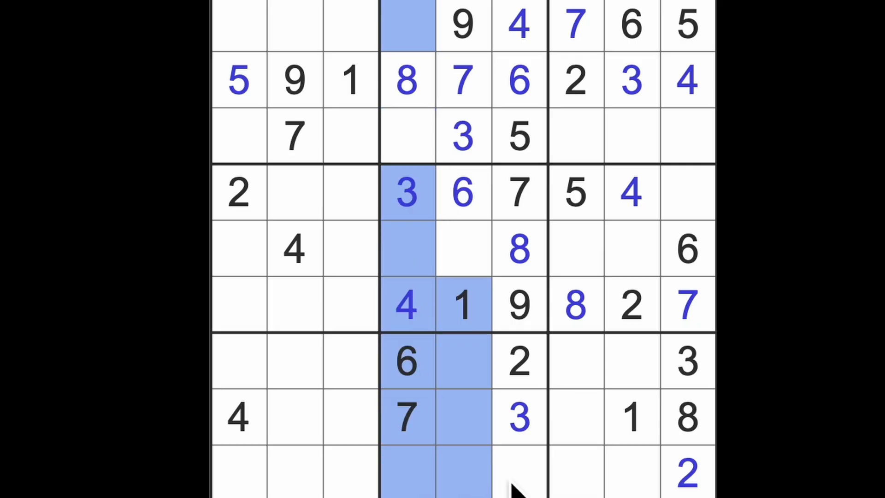
left_click(519, 473)
type("1")
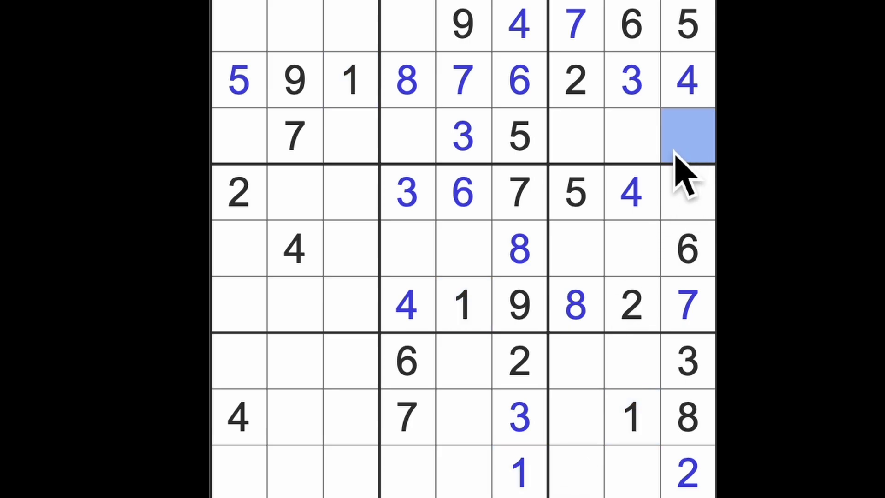
Enter a 2 at row 5 col 5, a 5 at row 5 col 4 and a 9 at row 9 col 4.
left_click(407, 135)
type("2")
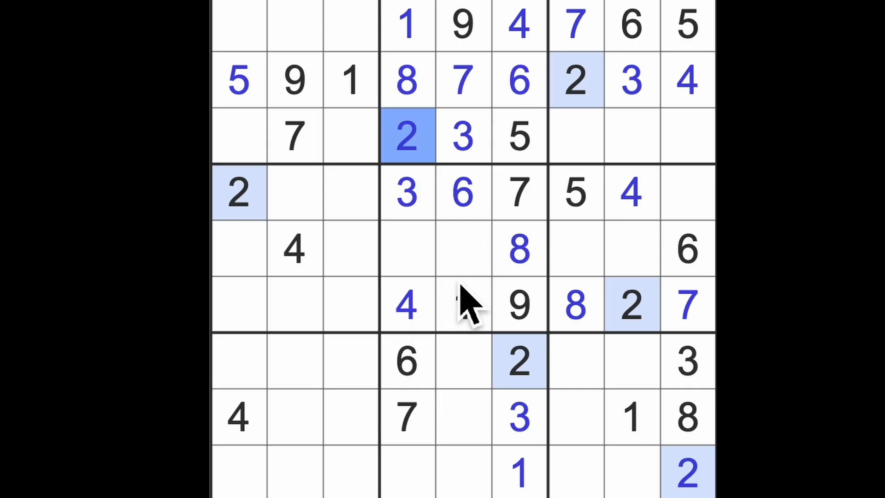
left_click(462, 305)
type("2")
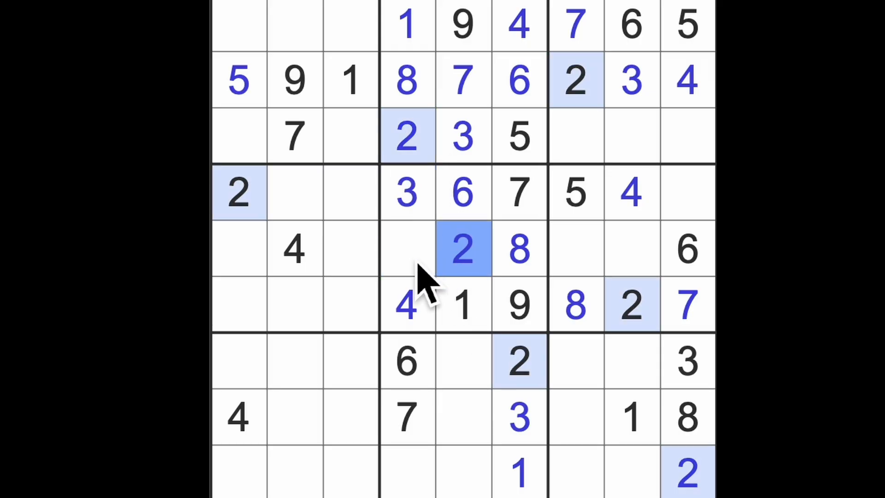
left_click(407, 249)
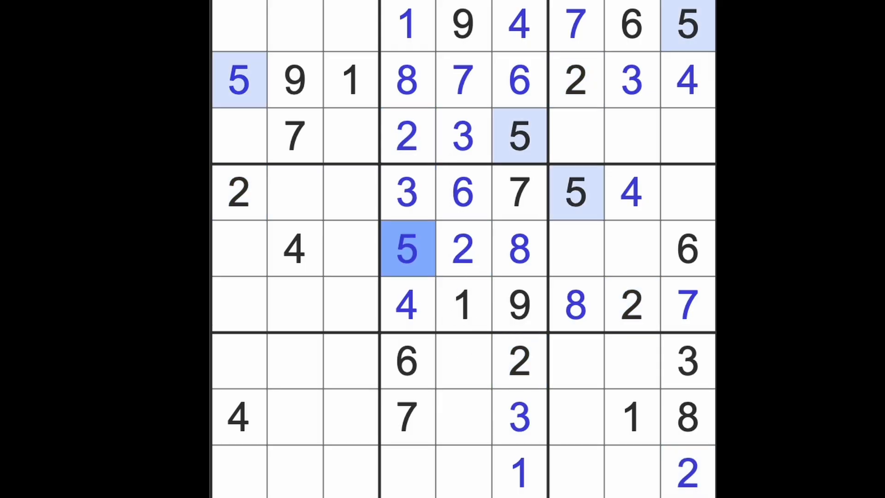
left_click(407, 473)
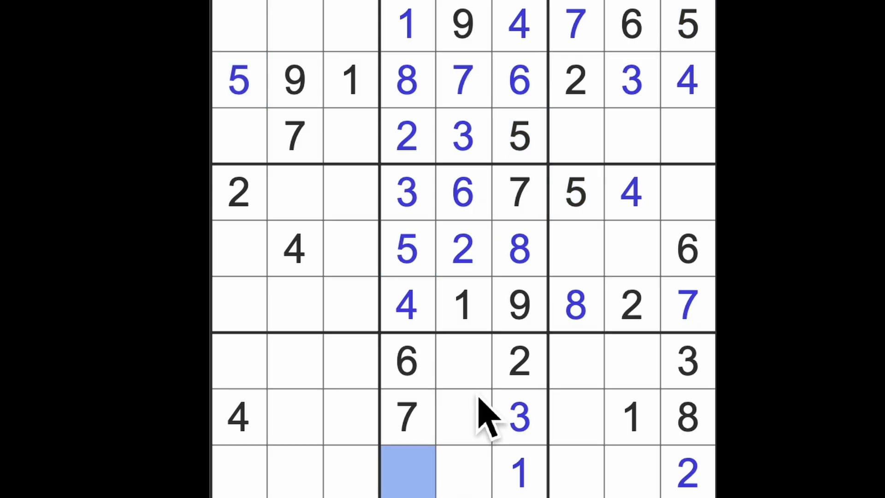
left_click(408, 471)
type("9")
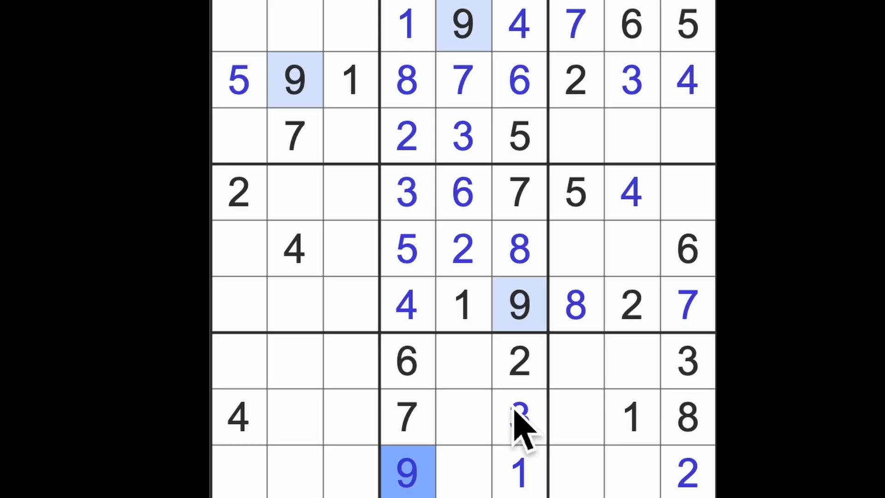
Highlight the 8s, check row 7 col 5, enter a 5 at row 8, column 5, then highlight the 4s.
left_click(519, 418)
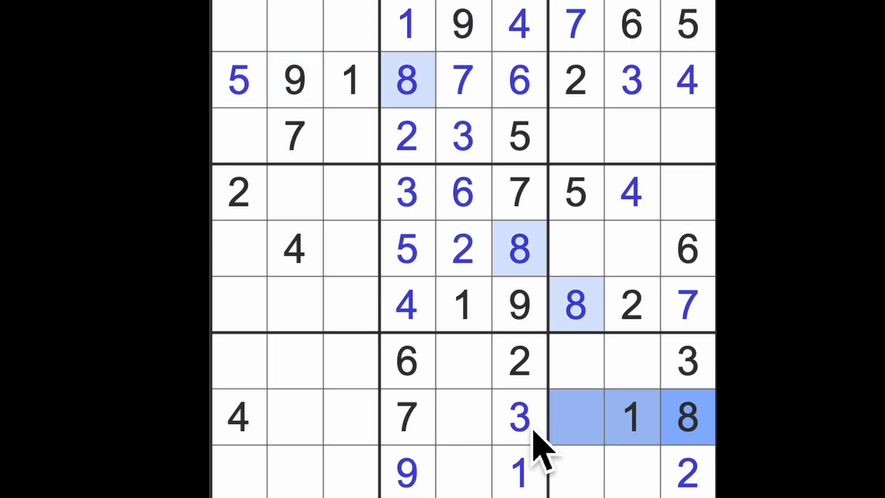
left_click(463, 361)
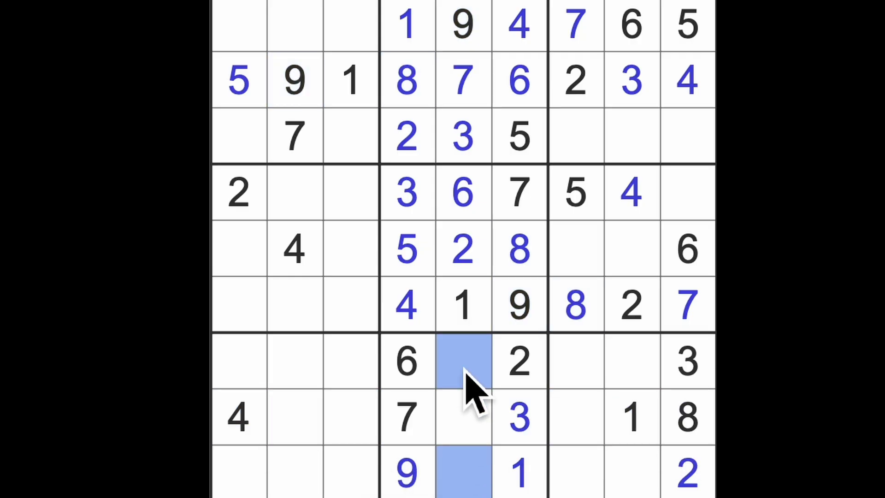
left_click(463, 417)
type("5")
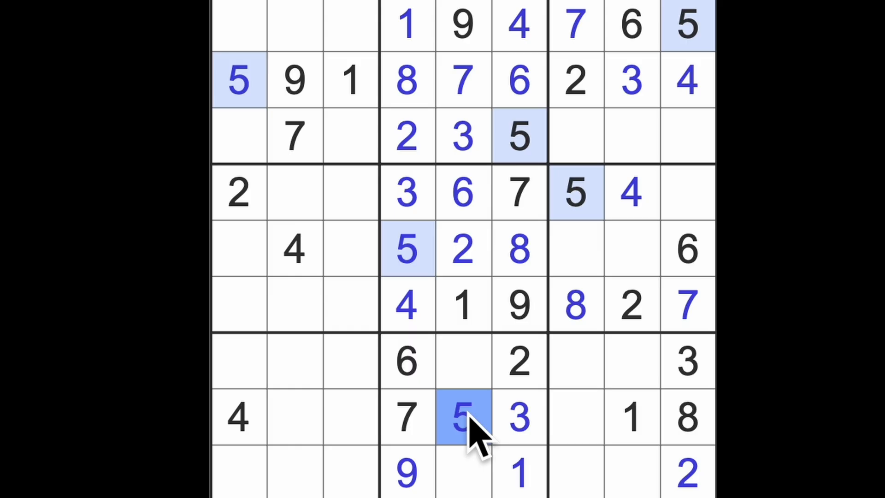
left_click(633, 417)
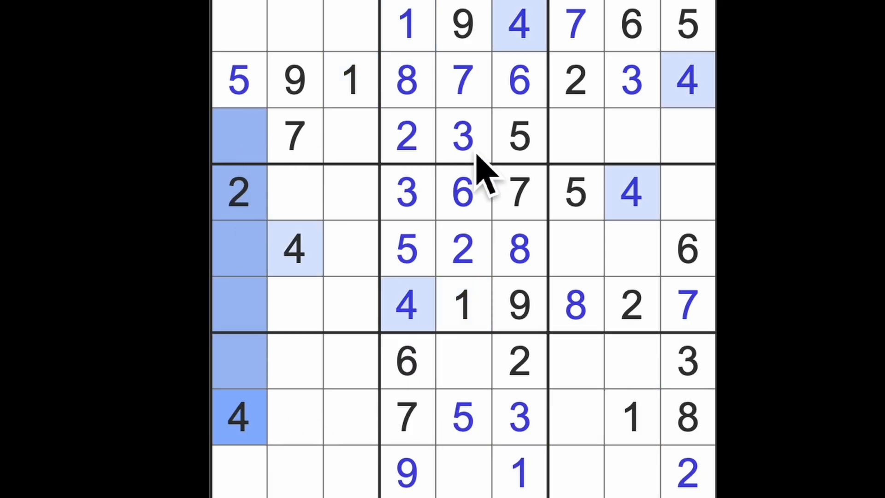
Enter a 4 at row 3, column 3 and a 6 at row 3, column 1, then highlight the 5s.
left_click(350, 136)
type("4")
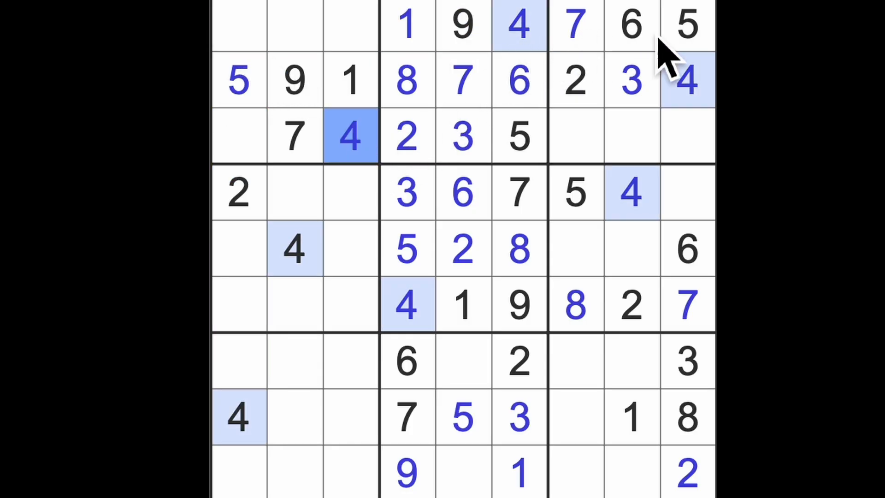
left_click(237, 135)
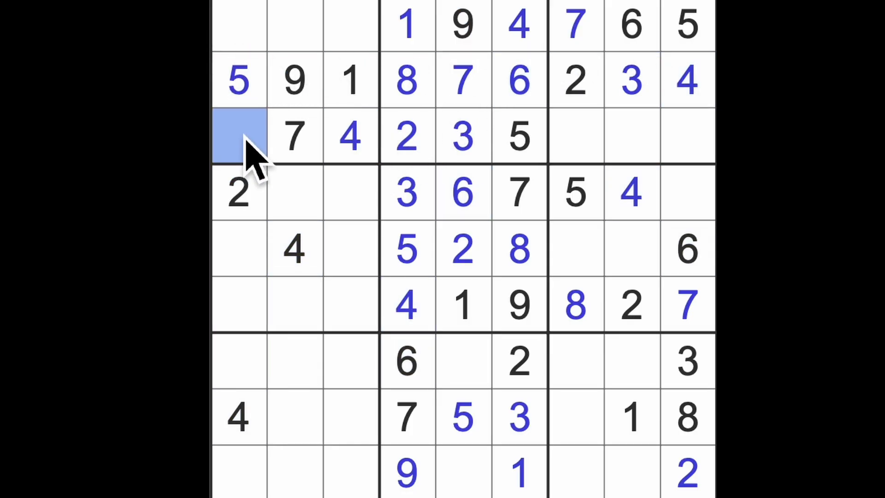
left_click(240, 137)
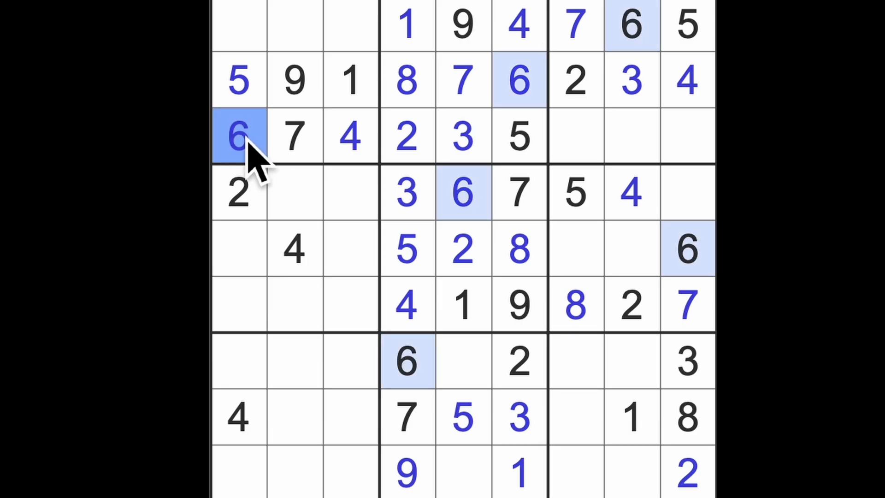
mouse_move(268, 160)
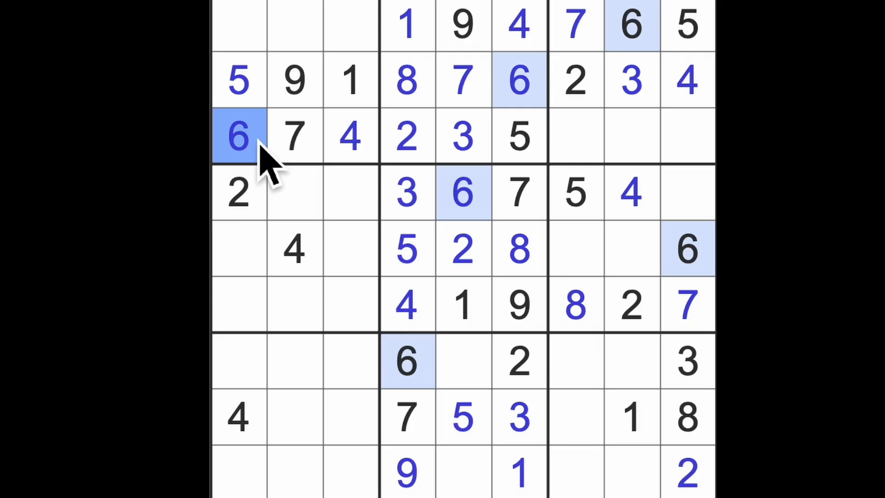
mouse_move(266, 164)
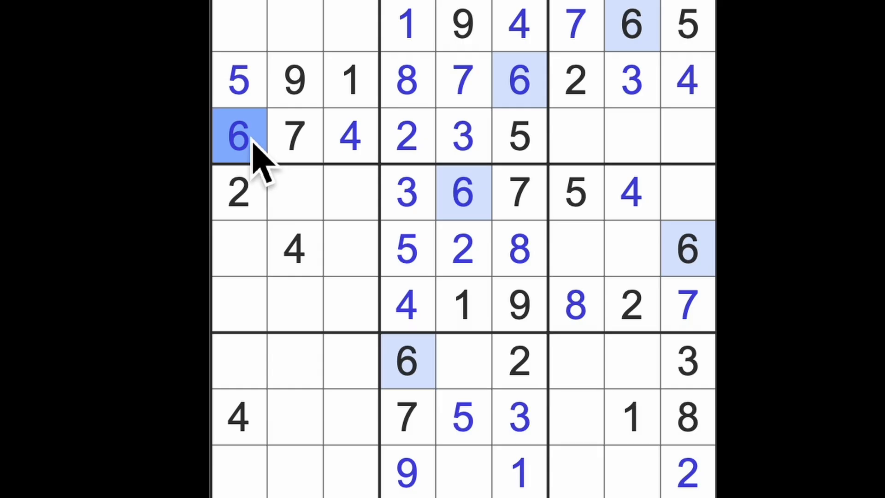
left_click(237, 305)
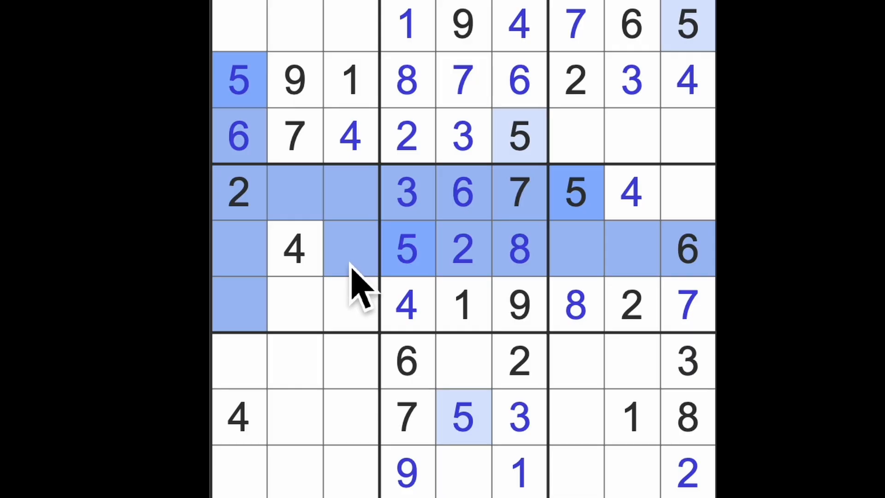
Enter a 3 at row 6, column 1 and an 8 at row 1, column 1, reviewing column 1 and the 9s.
left_click(295, 303)
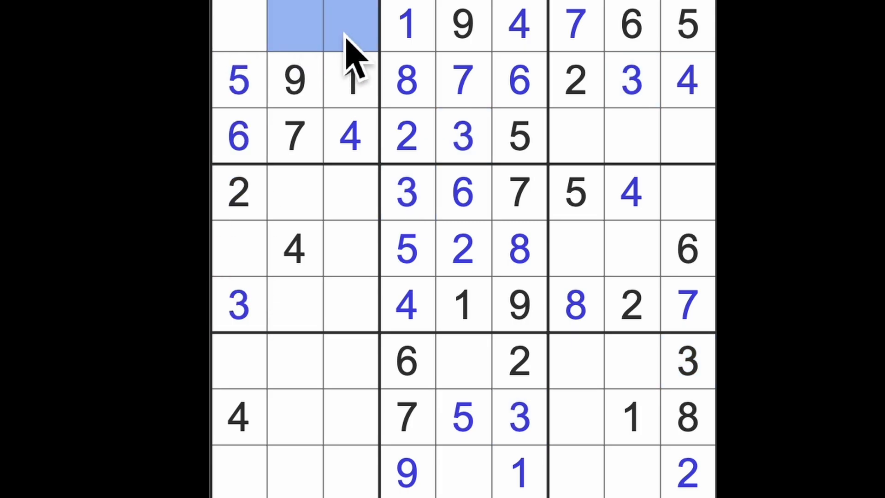
left_click(237, 26)
type("8")
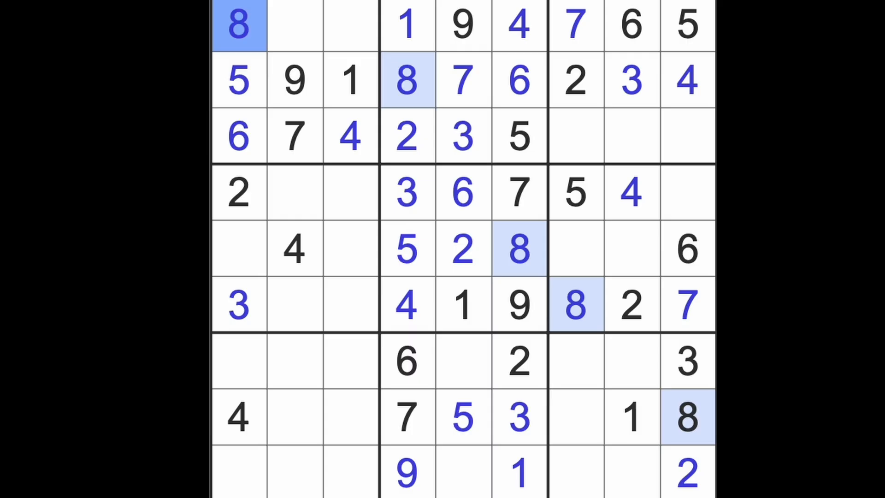
left_click(237, 362)
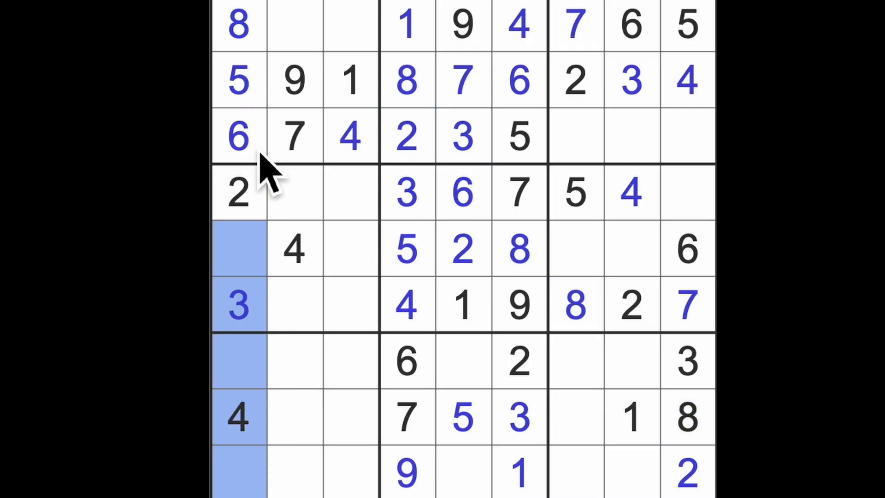
mouse_move(305, 441)
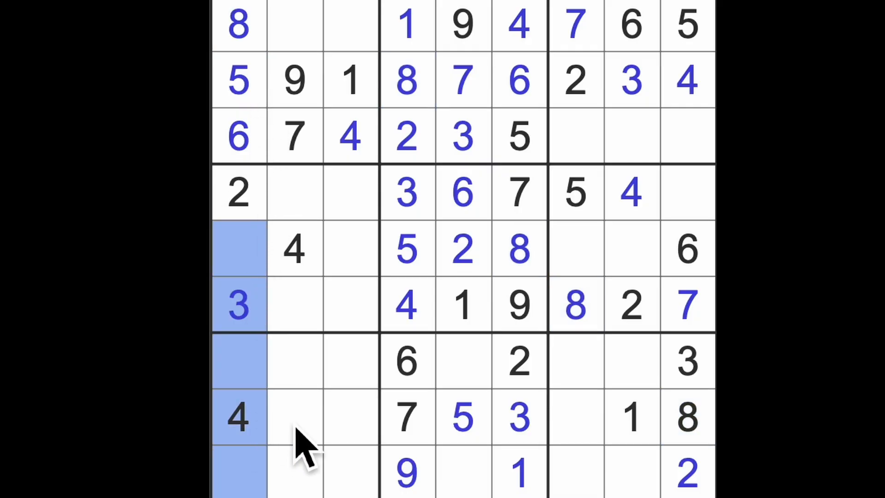
left_click(408, 473)
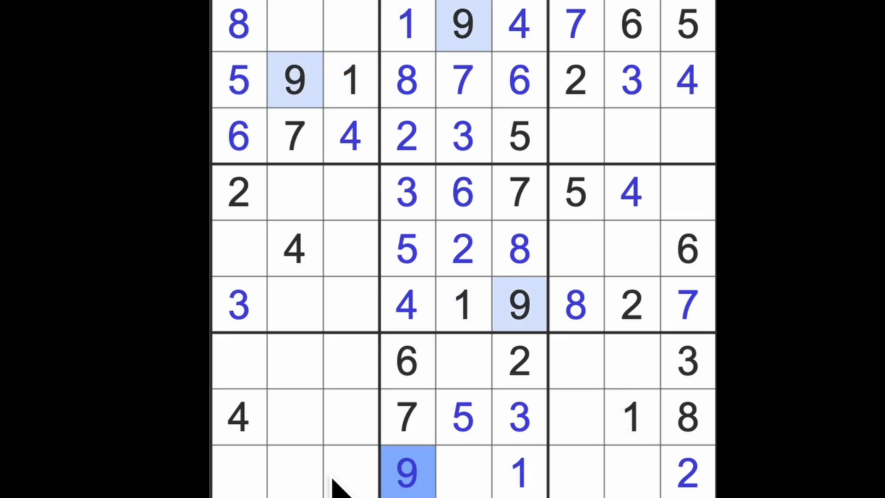
Enter 7s at row 9 col 1 and row 7 col 8, and a 5 at row 9 col 8.
left_click(237, 472)
type("7")
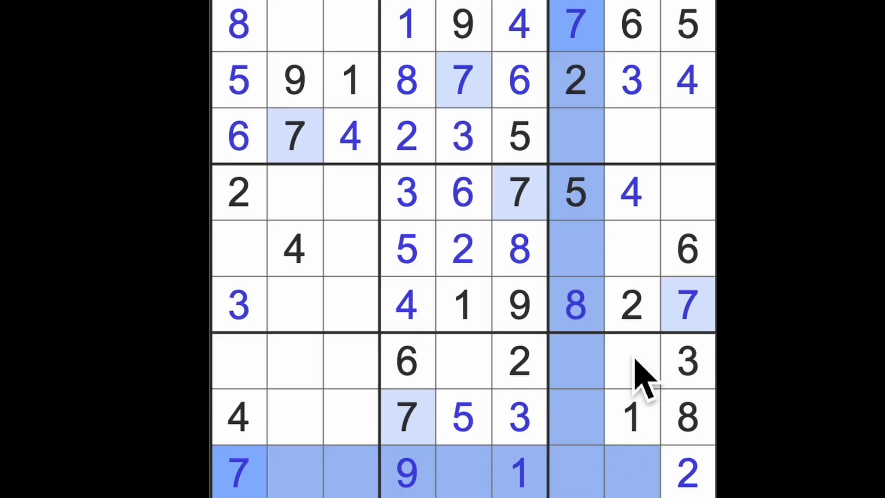
left_click(633, 362)
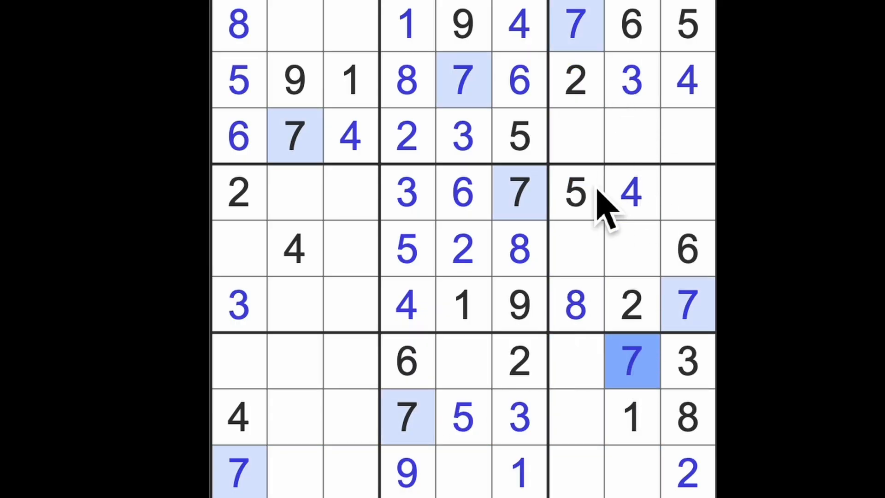
left_click(631, 473)
type("5")
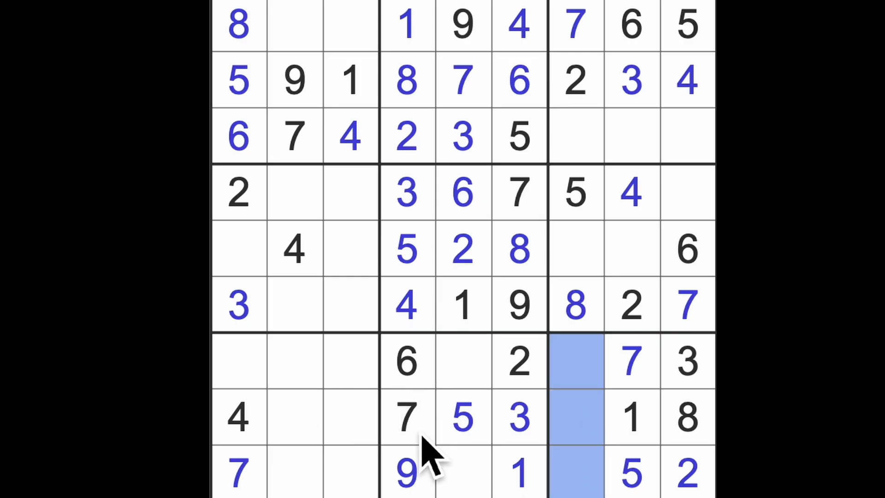
mouse_move(615, 412)
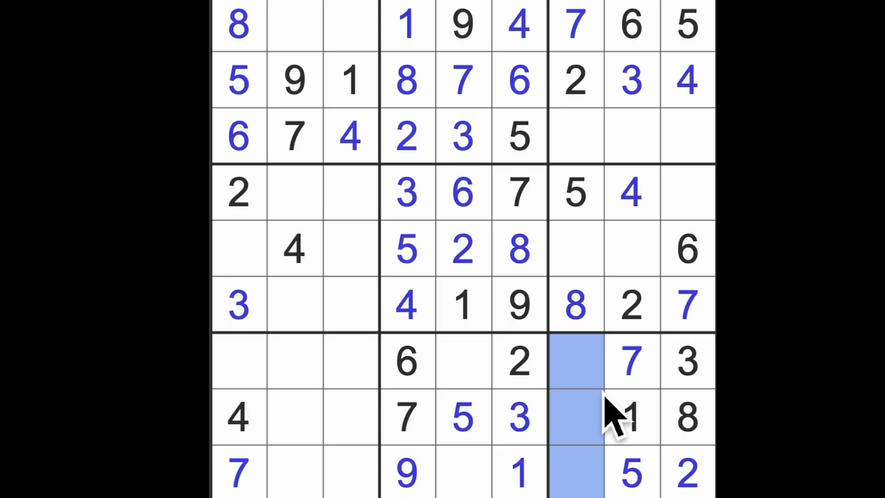
mouse_move(615, 339)
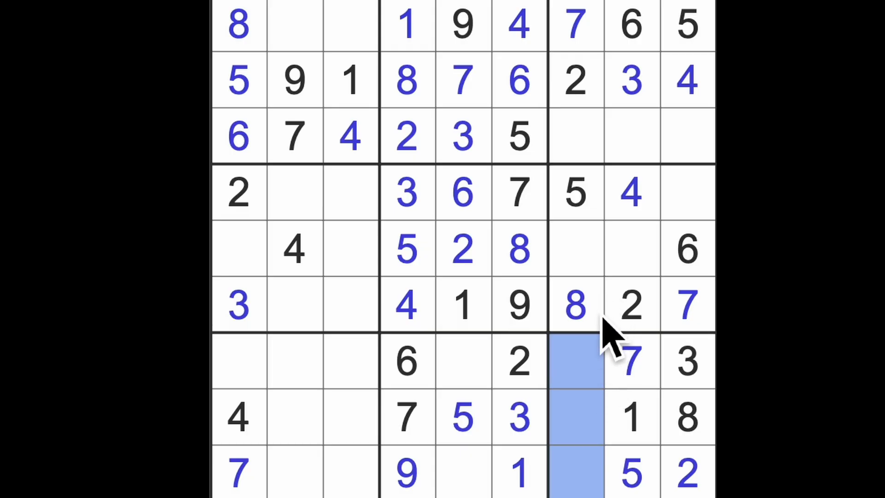
mouse_move(609, 287)
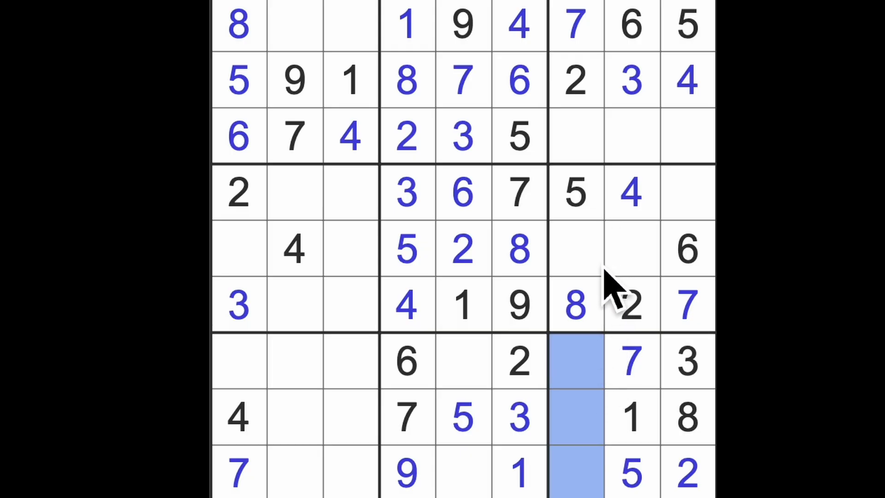
mouse_move(615, 186)
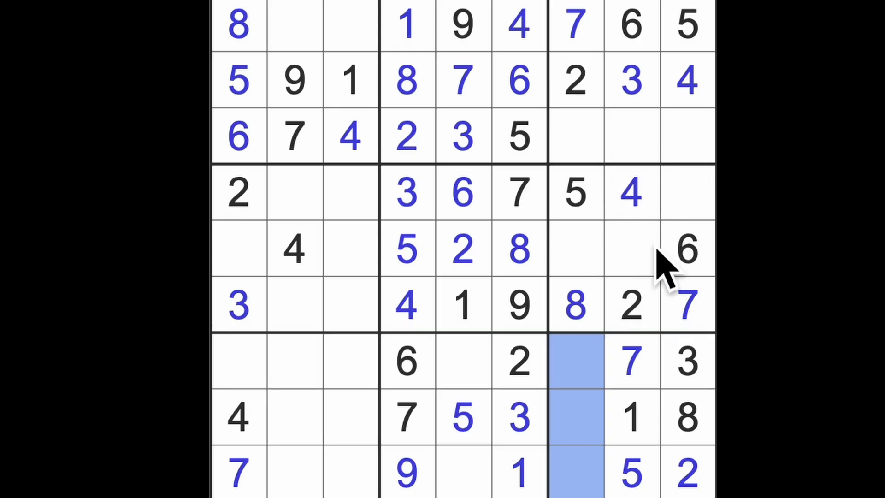
mouse_move(683, 308)
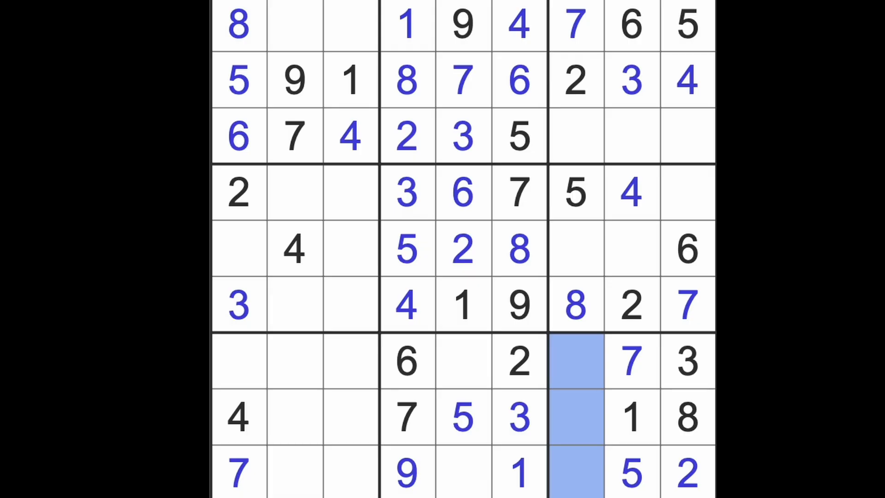
left_click(633, 417)
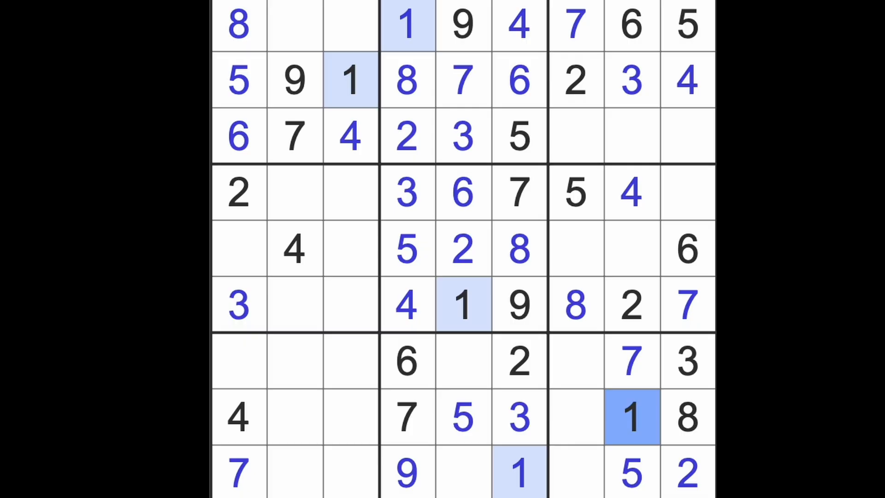
Fill 3 and 9 into row 5 (columns 7–8) and 1 into row 4, column 9.
left_click(687, 473)
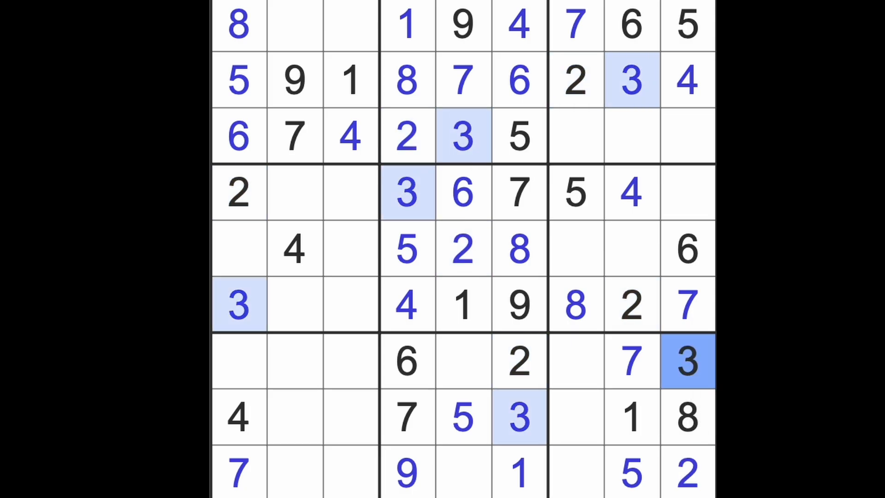
mouse_move(703, 406)
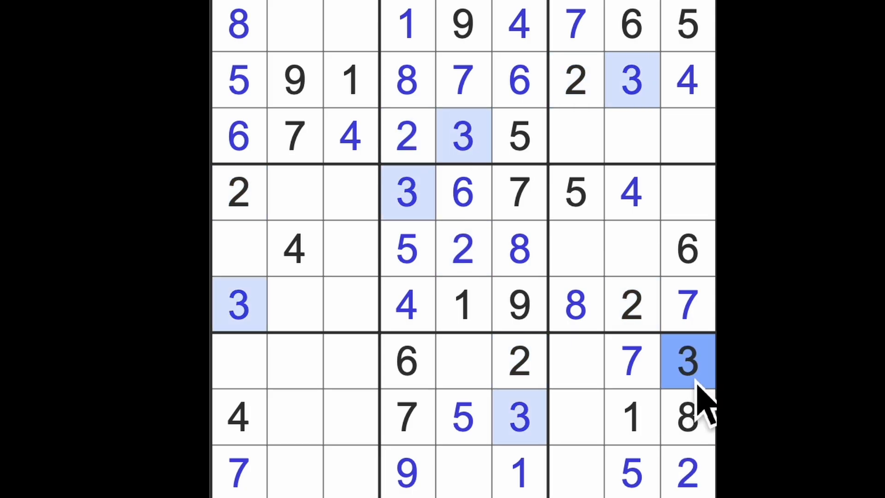
left_click(575, 248)
type("3")
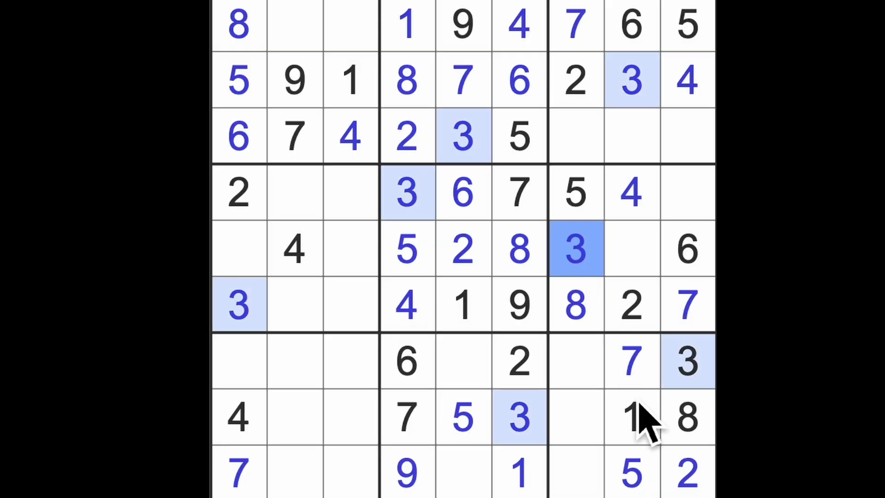
left_click(687, 191)
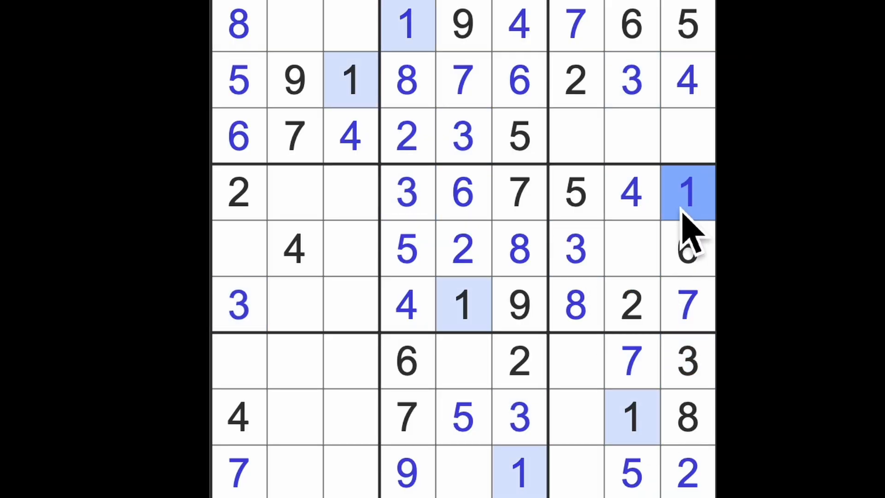
left_click(631, 249)
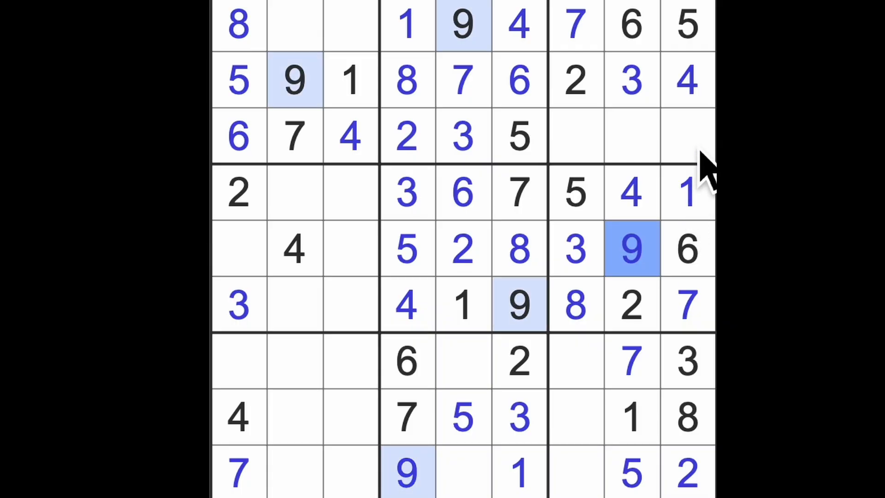
Complete row 3 of the right box so it ends 1, 8, 9.
left_click(686, 136)
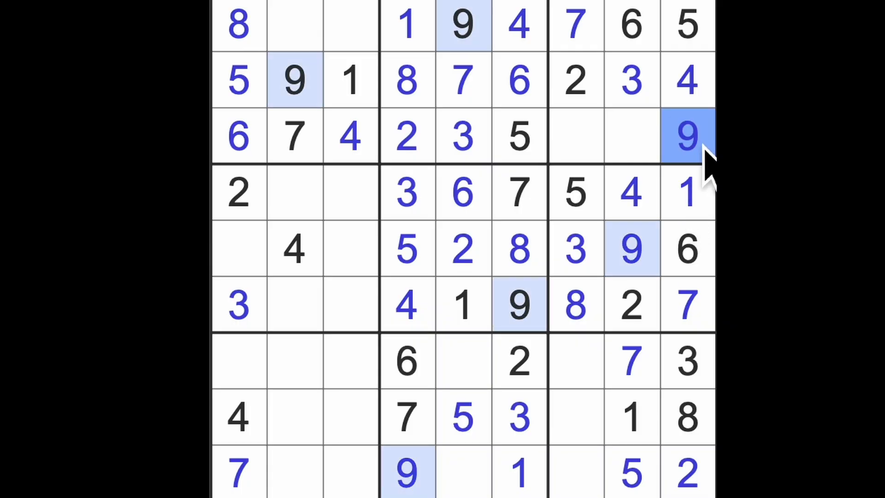
left_click(633, 136)
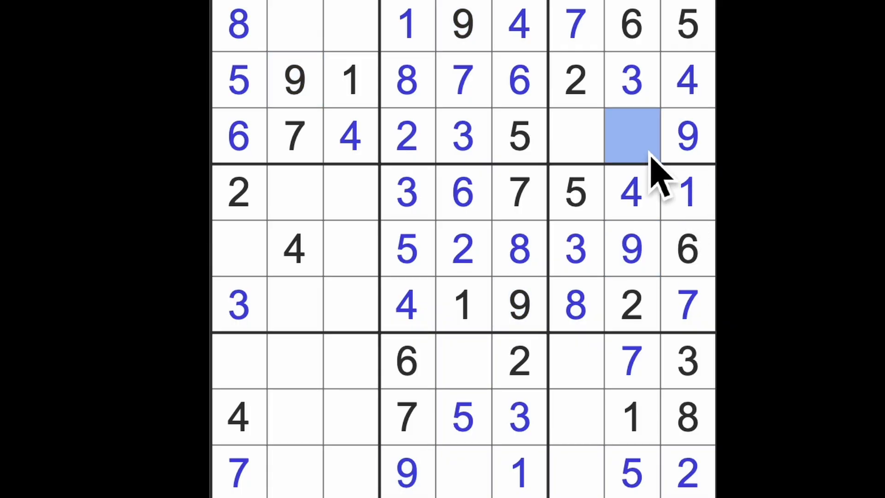
mouse_move(655, 175)
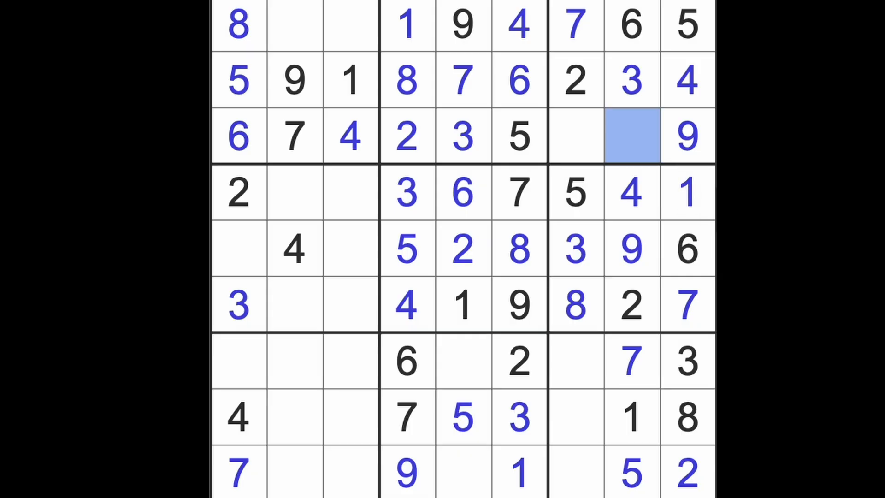
left_click(575, 135)
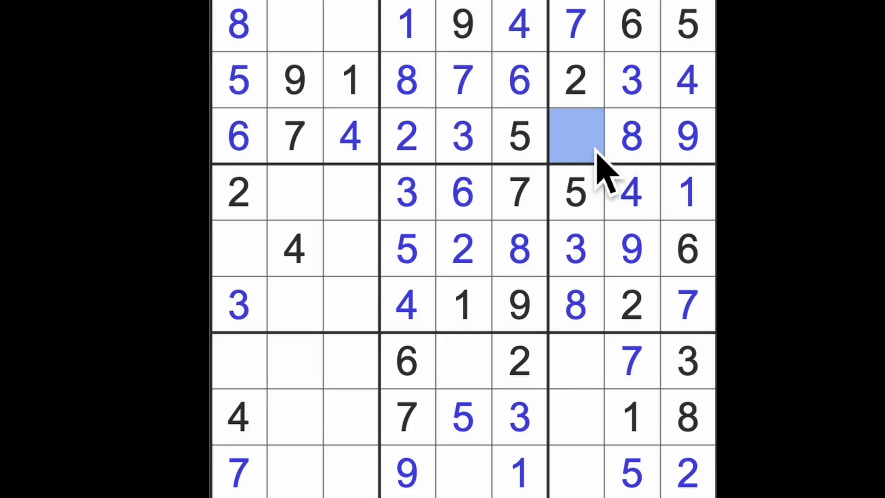
left_click(574, 136)
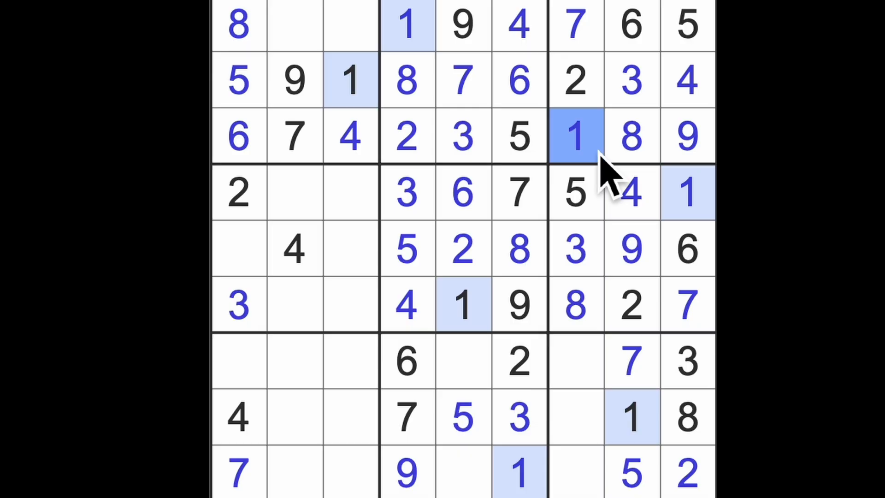
mouse_move(624, 367)
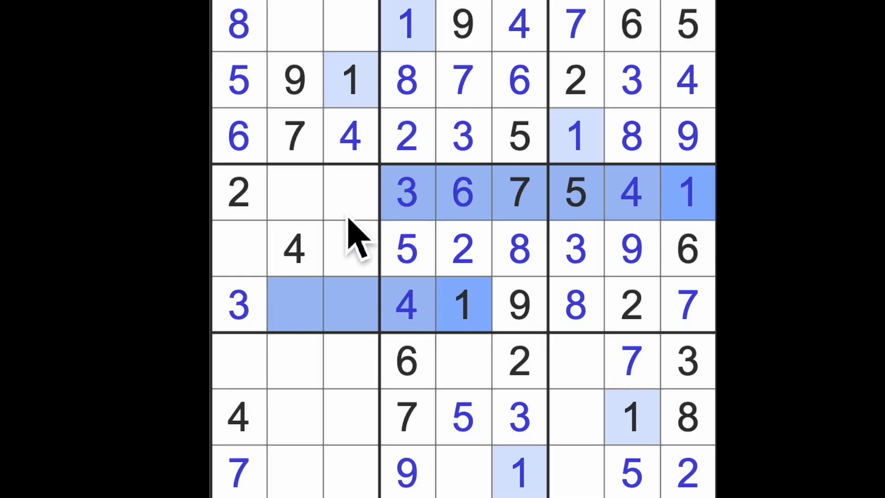
Place 9 in column 1 and fill column 7 of the lower boxes with 9, 6 and 4.
left_click(237, 248)
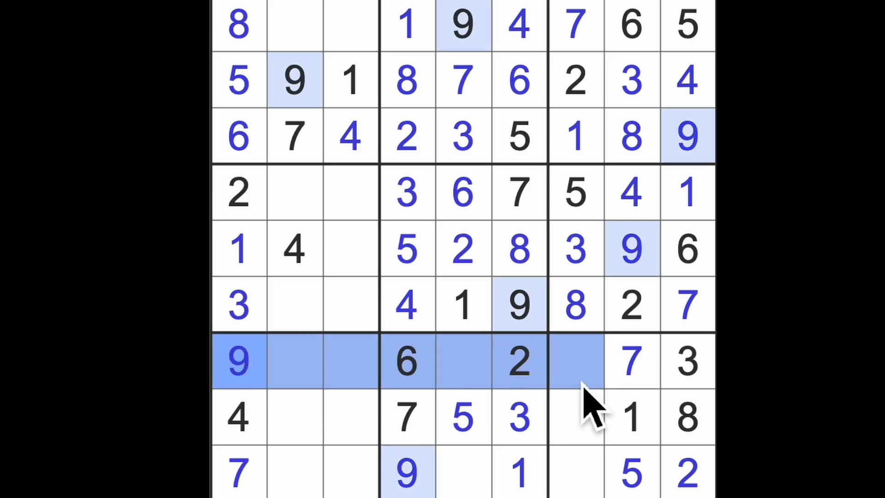
left_click(575, 417)
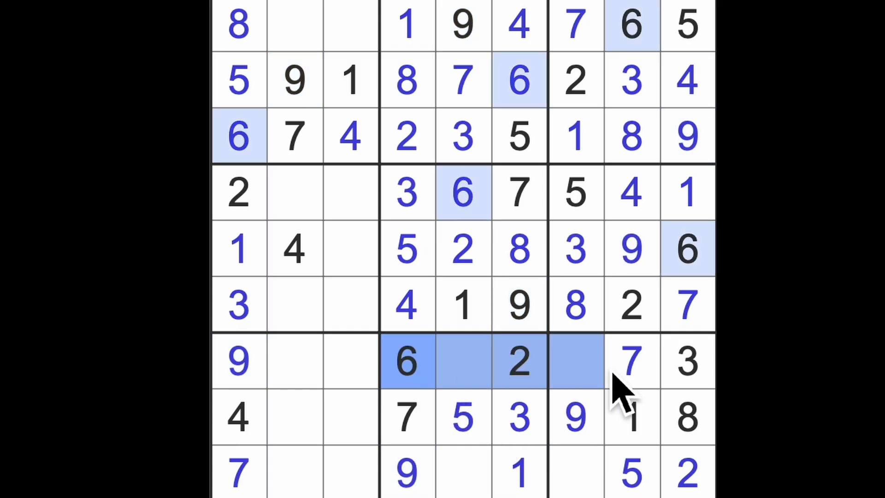
left_click(575, 474)
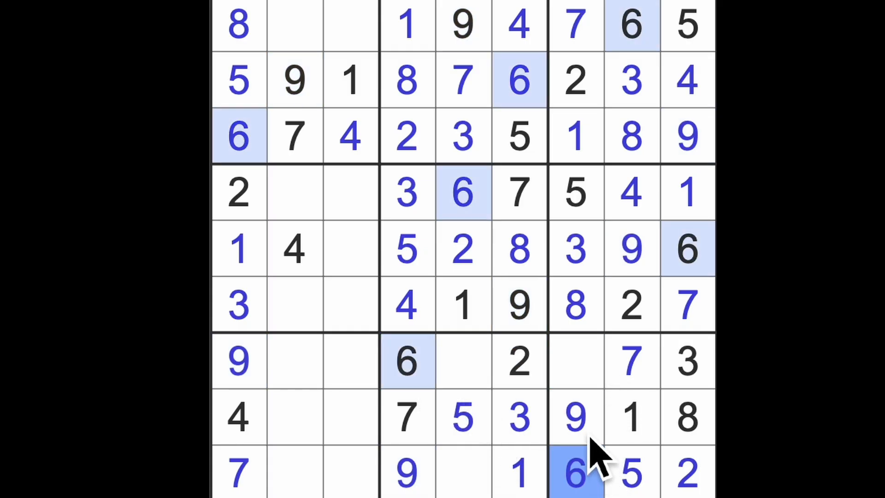
left_click(575, 362)
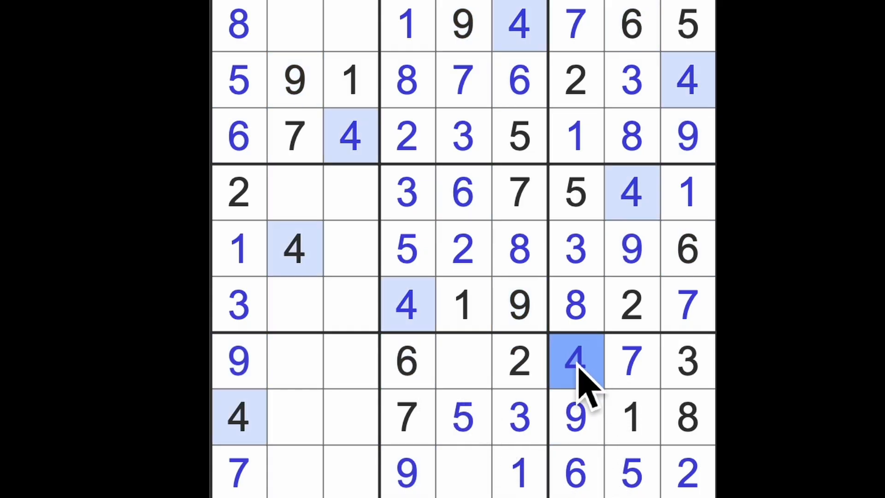
Fill column 5 with 4 and 8, completing the bottom-middle box, and select row 5, column 3.
left_click(463, 473)
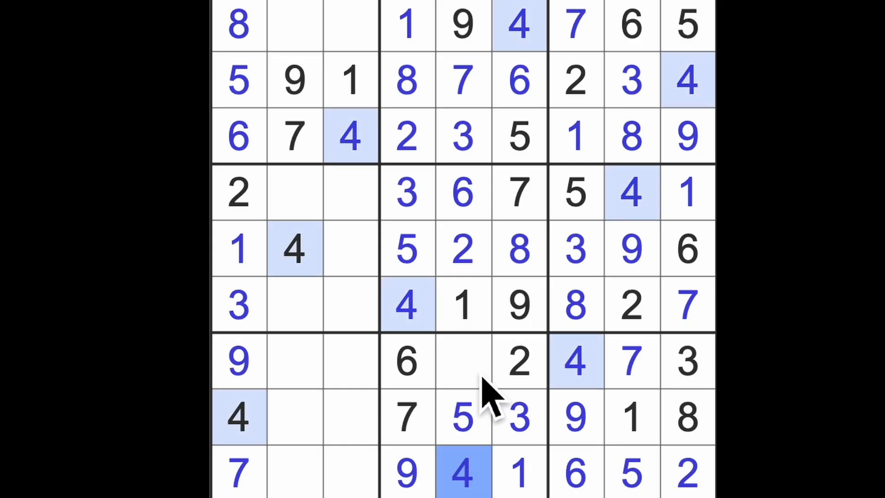
left_click(462, 361)
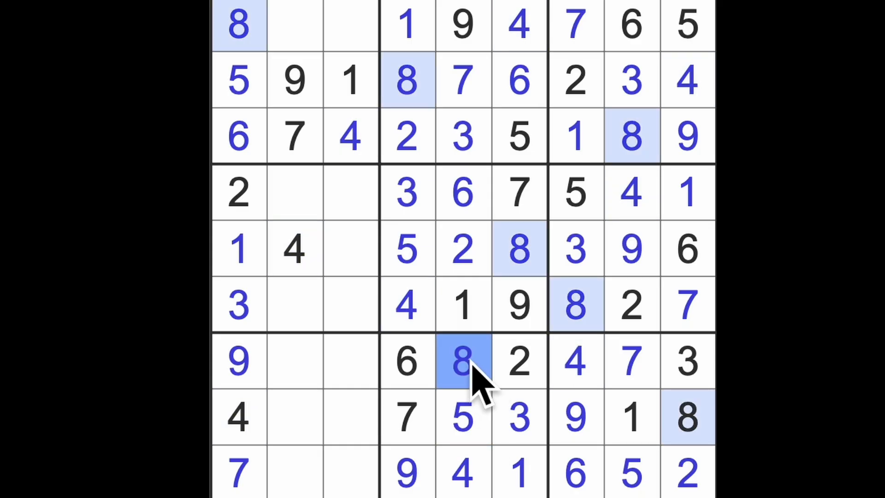
left_click(350, 248)
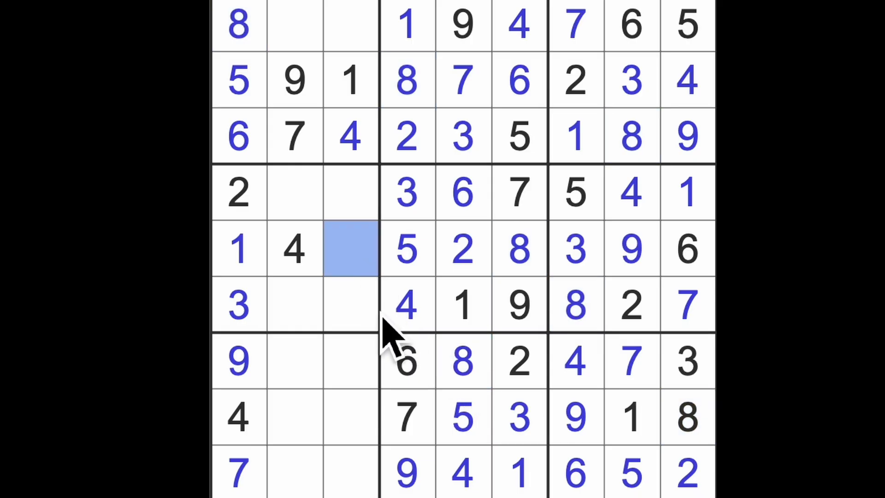
Enter 7 in row 5, column 3, then 5 and 6 in row 6 of the middle-left box.
type("7")
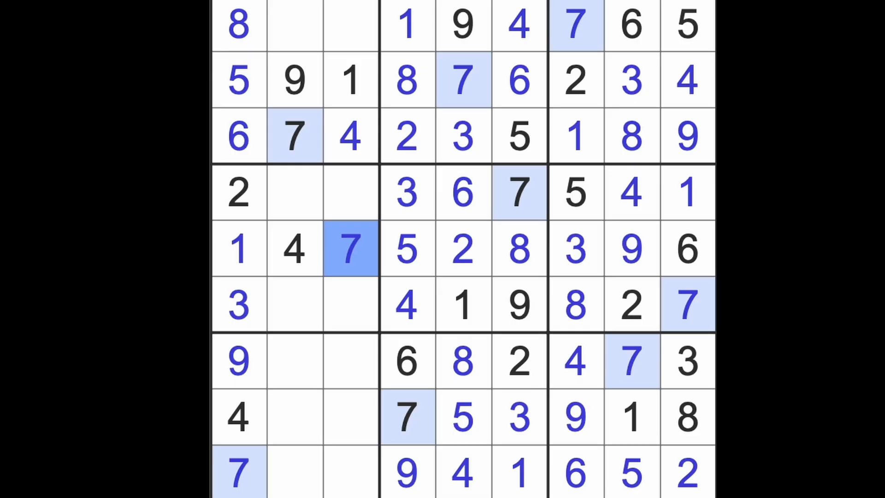
mouse_move(362, 125)
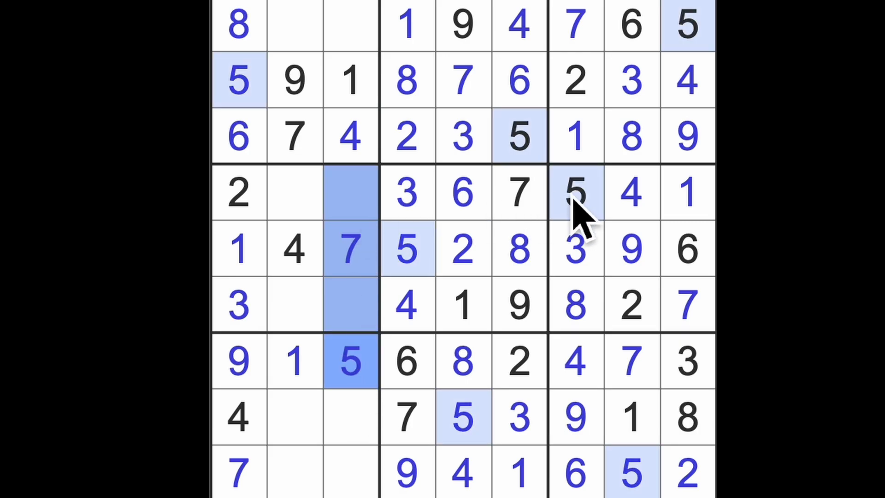
left_click(293, 306)
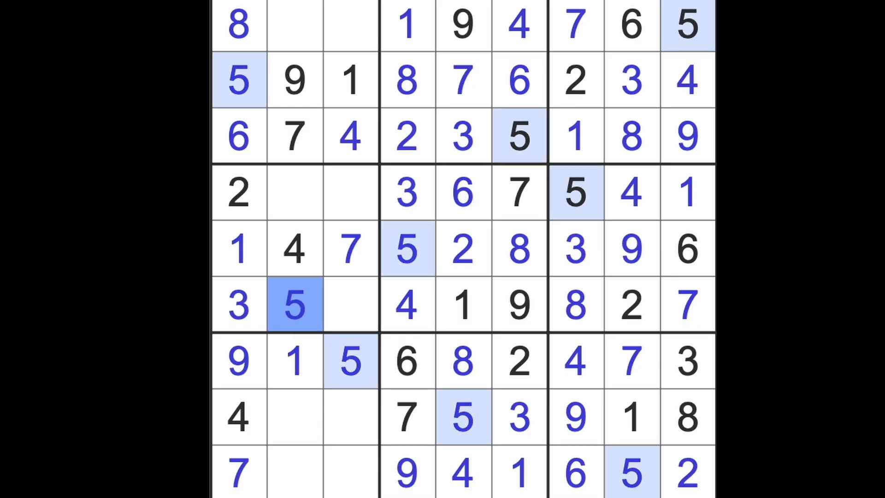
left_click(351, 305)
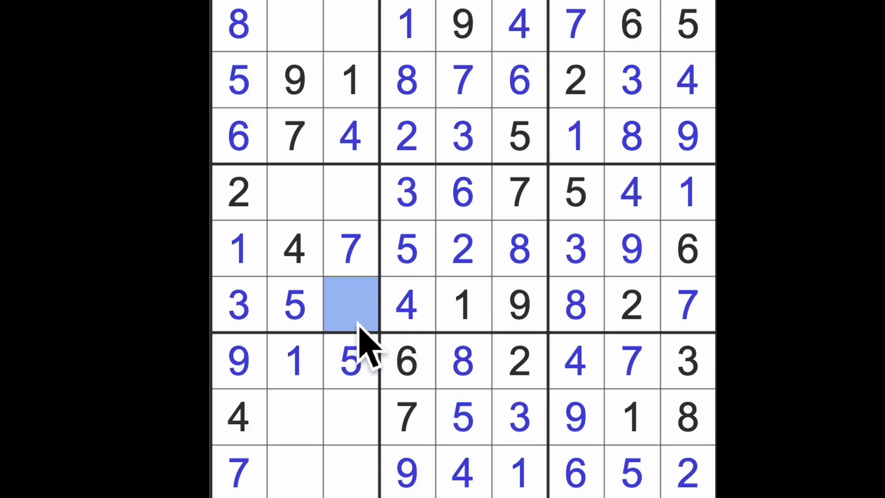
type("6")
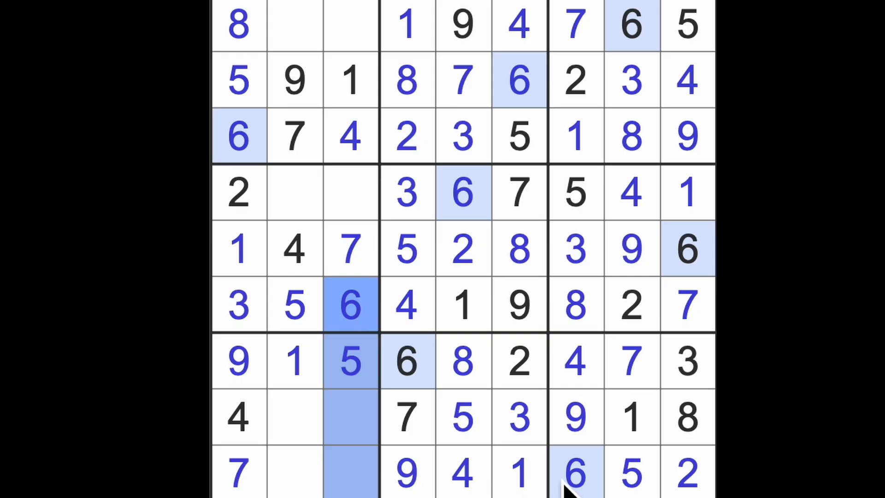
Fill 6 and the next digit into row 8 of the bottom-left box, moving on to row 9, column 2.
left_click(293, 417)
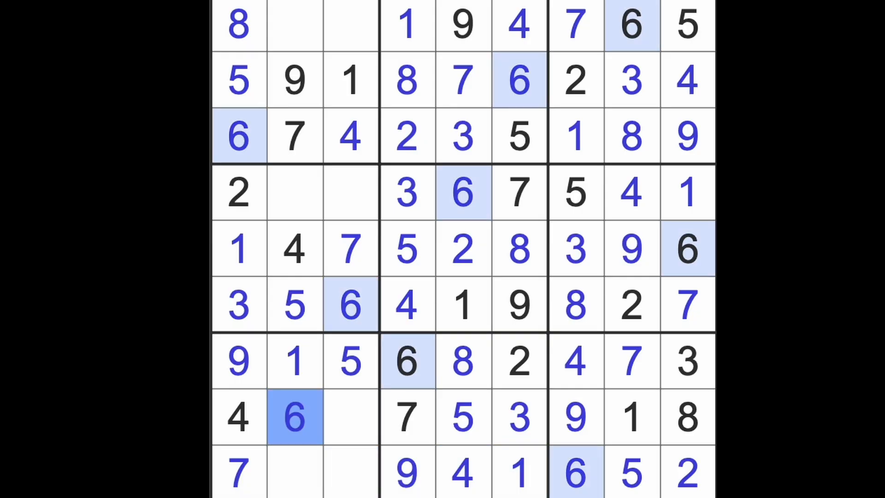
left_click(351, 416)
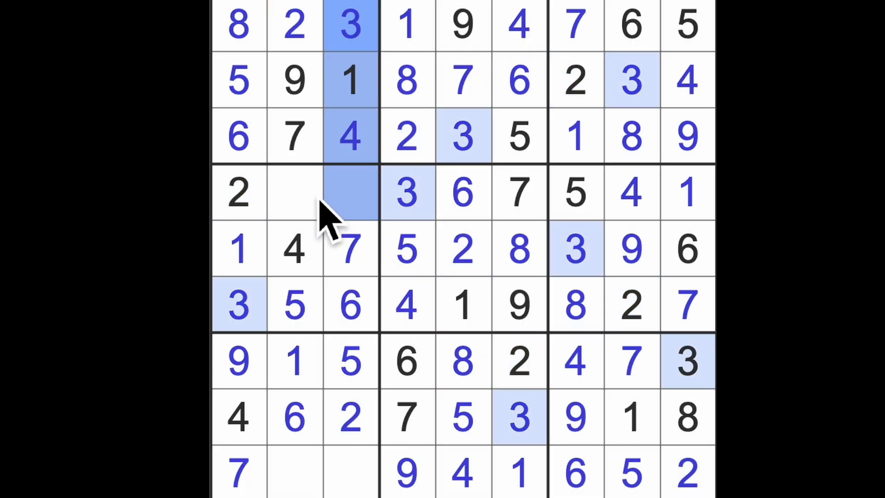
left_click(293, 471)
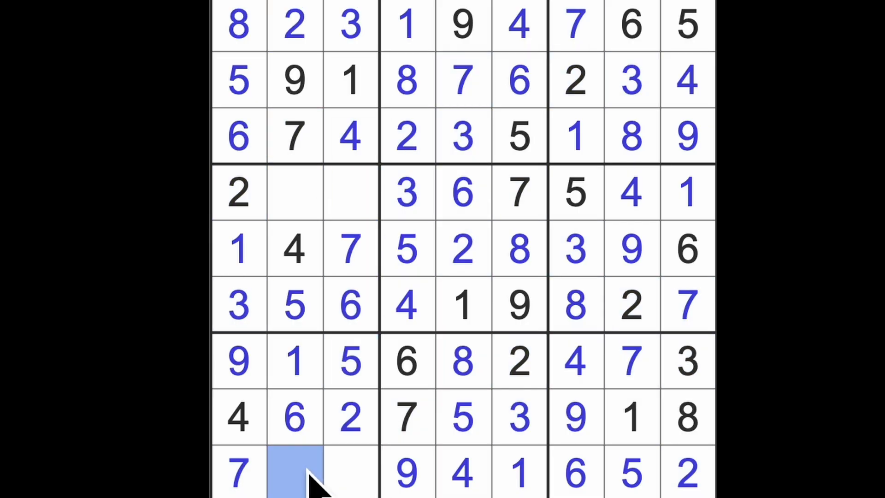